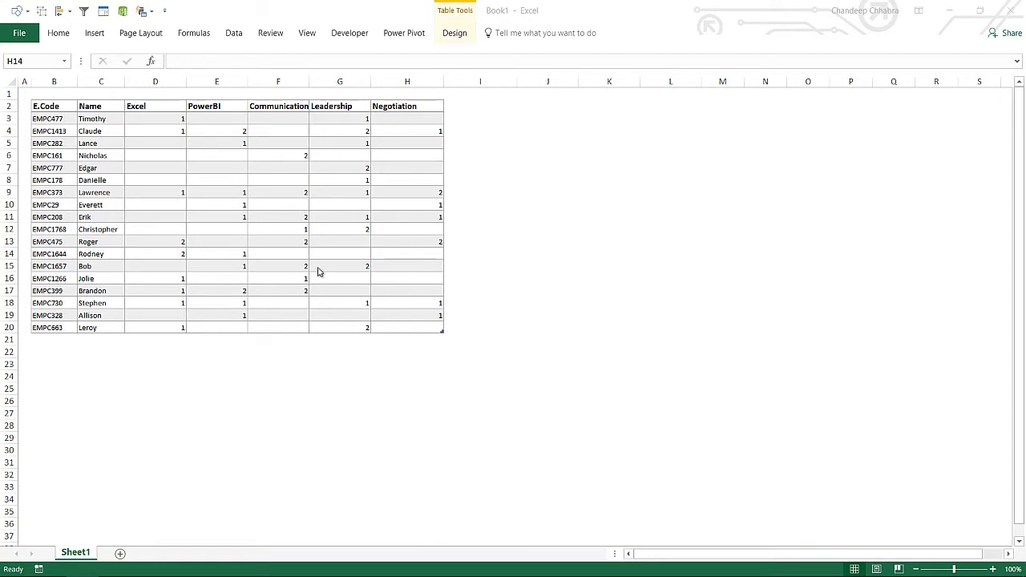
mouse_move(254, 130)
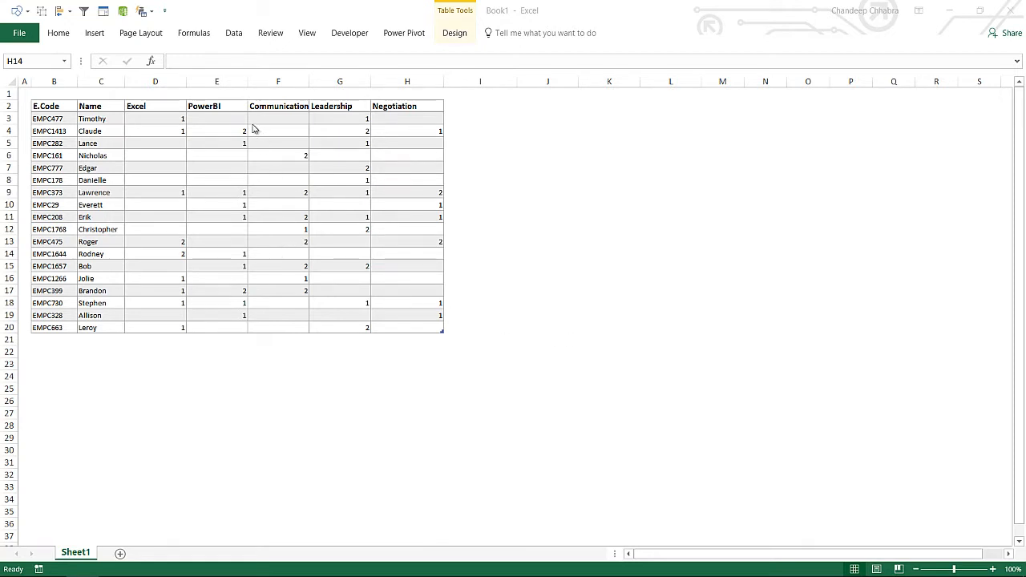
mouse_move(303, 250)
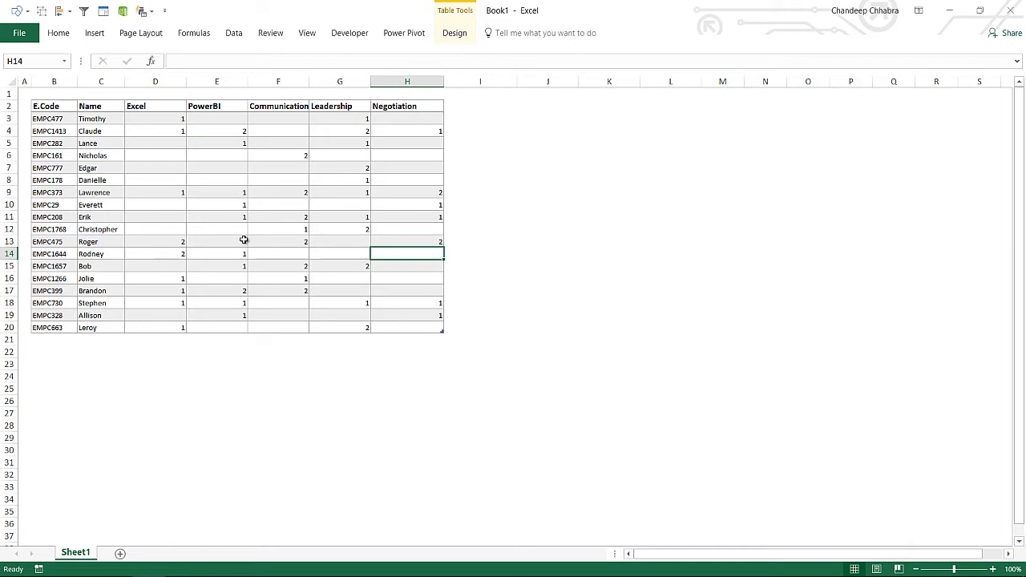
- Load the TrainingData table into Power Query Editor as a 7-column, 18-row query
click(278, 204)
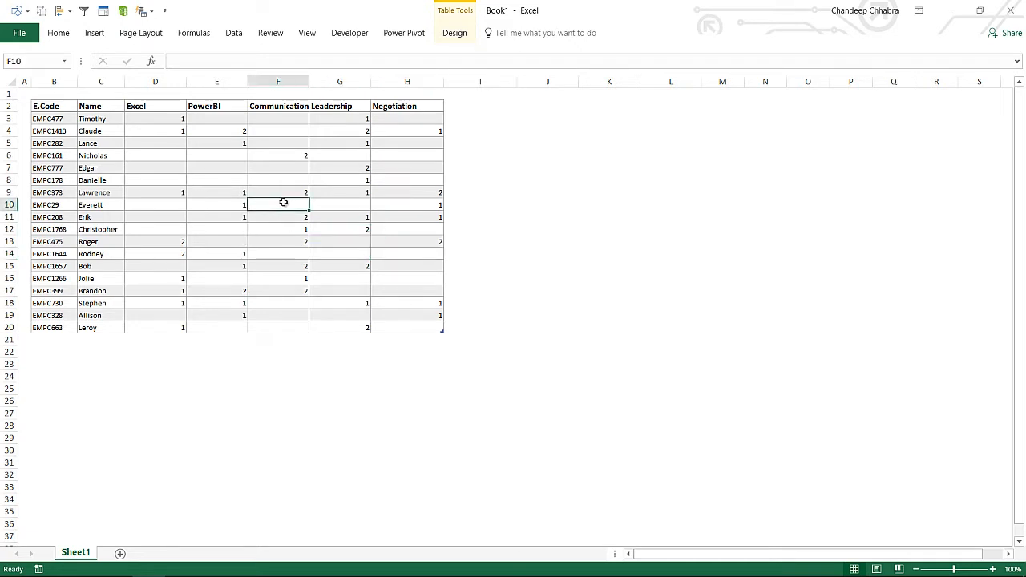
click(454, 33)
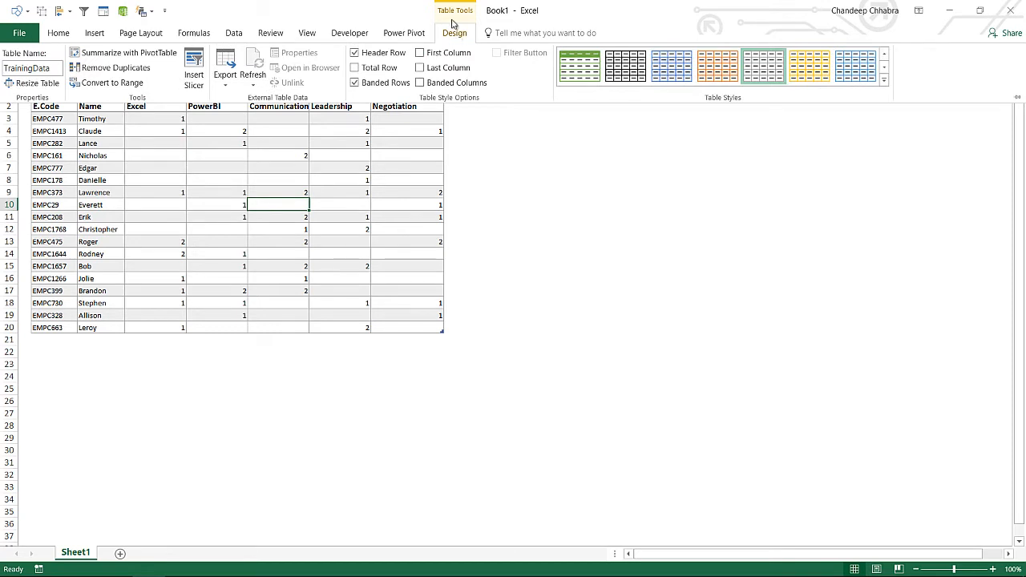
click(32, 68)
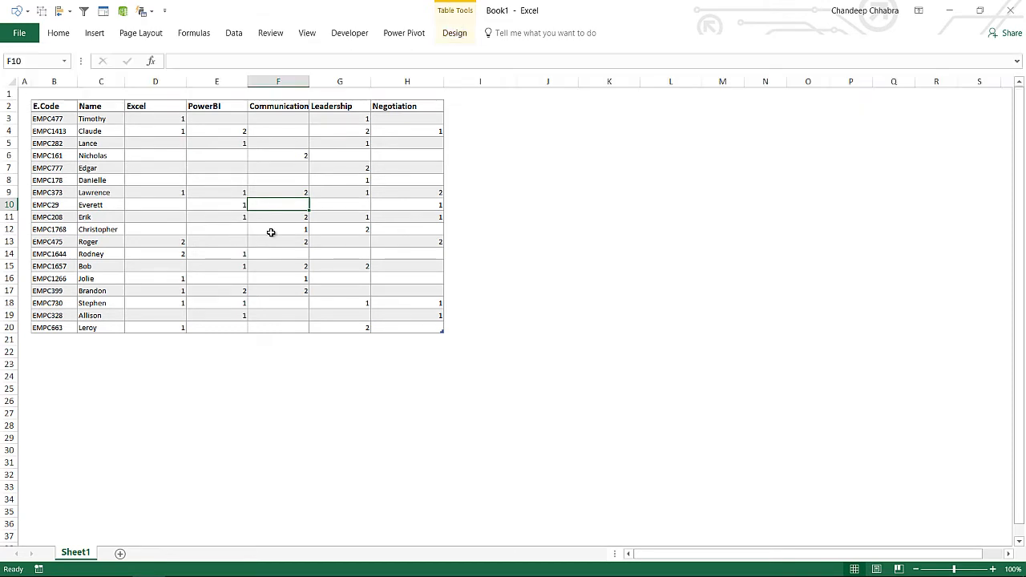
click(233, 33)
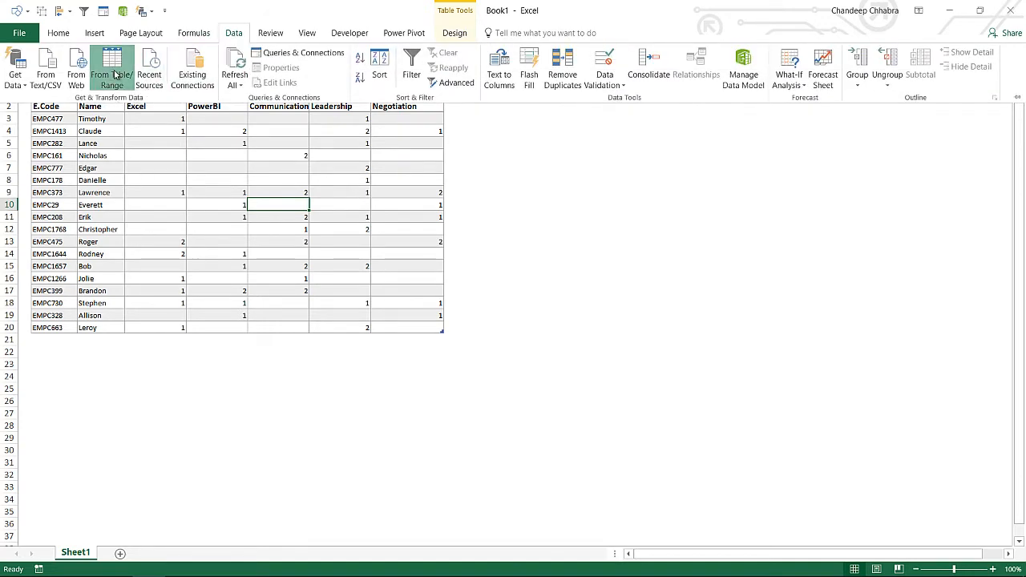
click(111, 68)
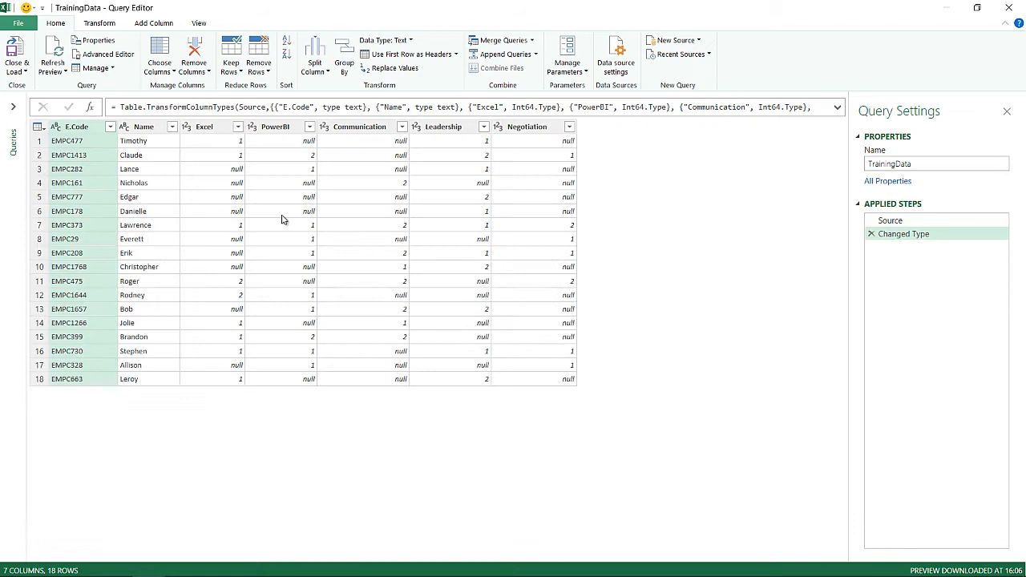
mouse_move(142, 172)
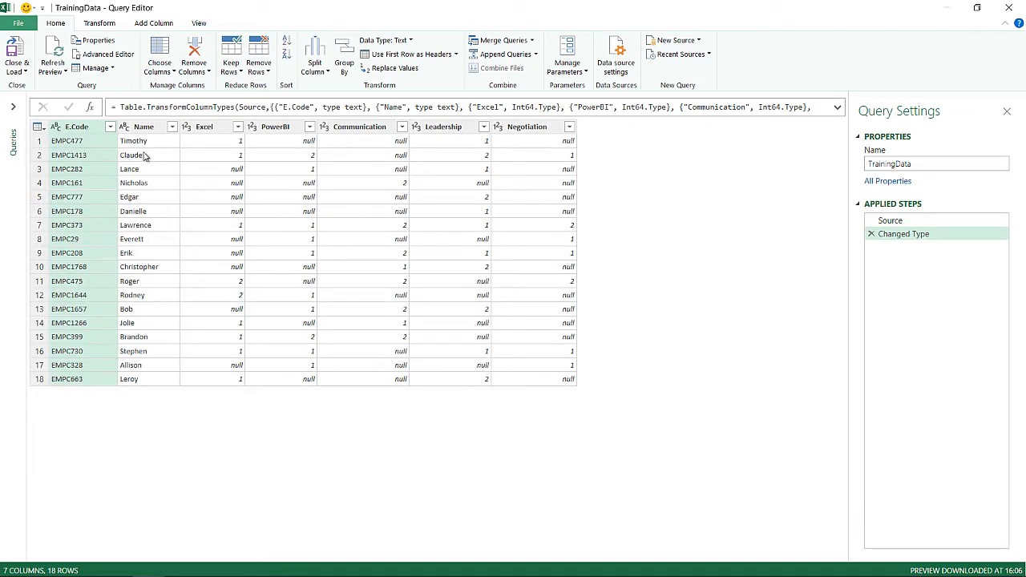
mouse_move(227, 150)
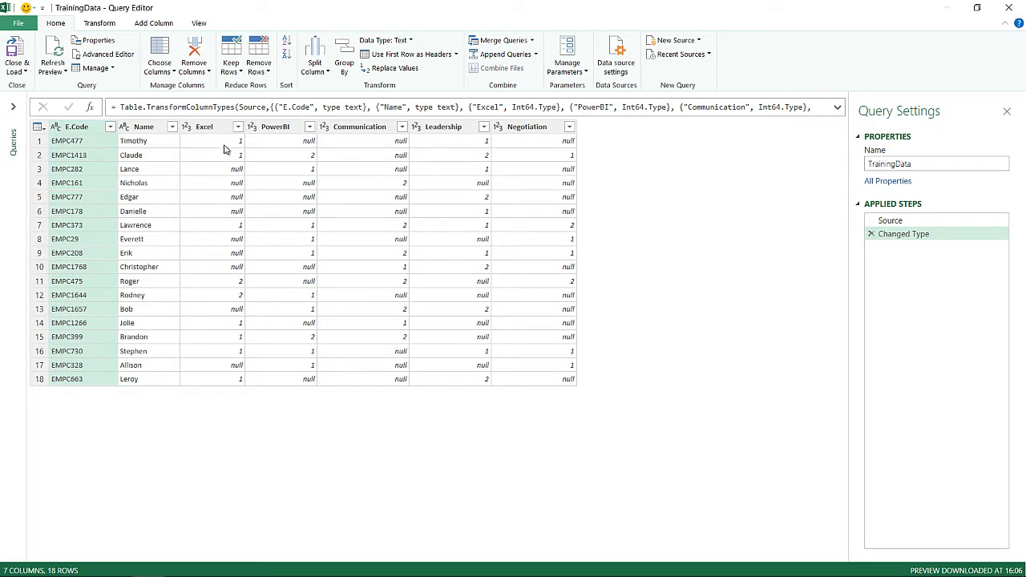
mouse_move(196, 153)
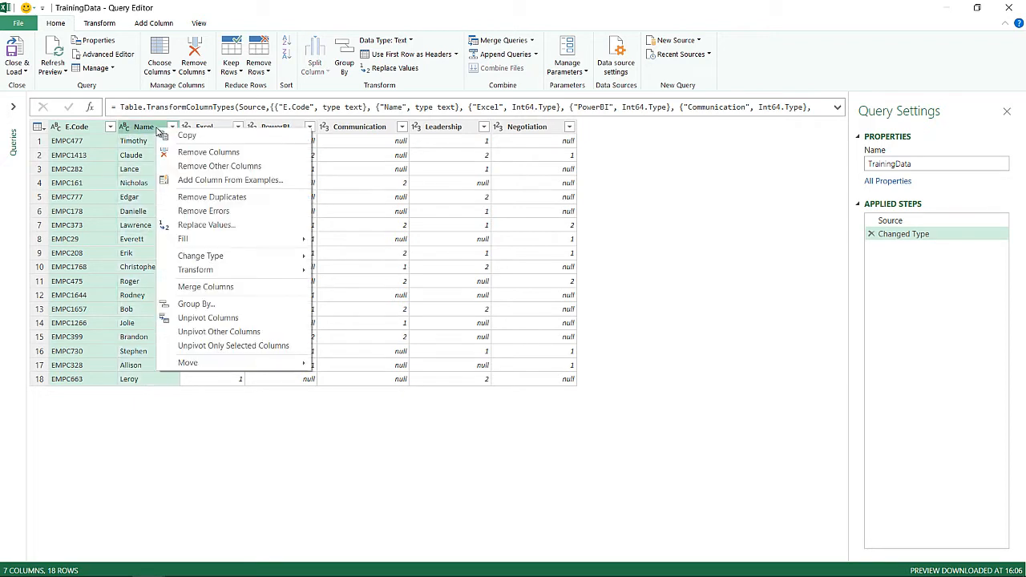
mouse_move(234, 345)
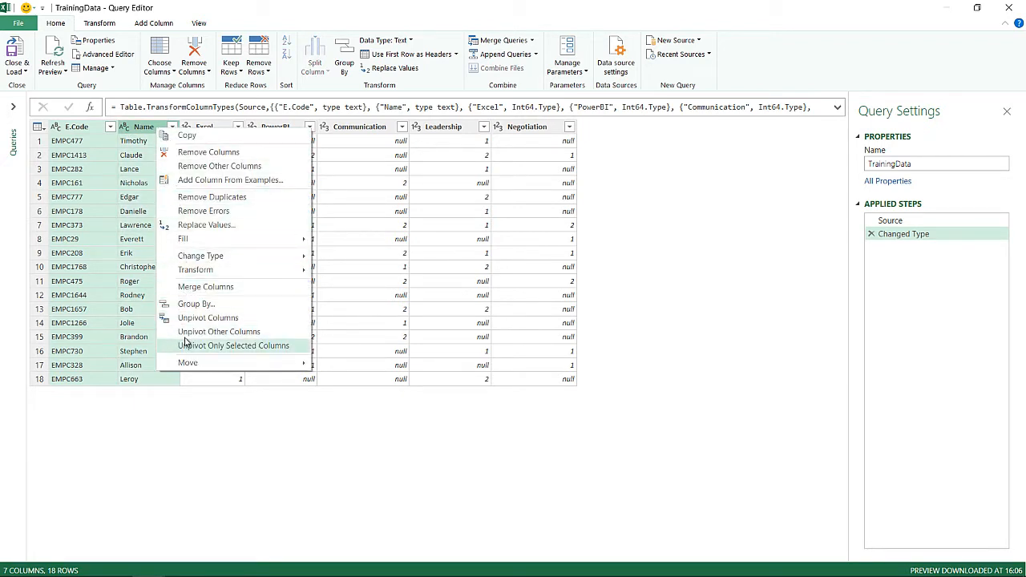
mouse_move(218, 331)
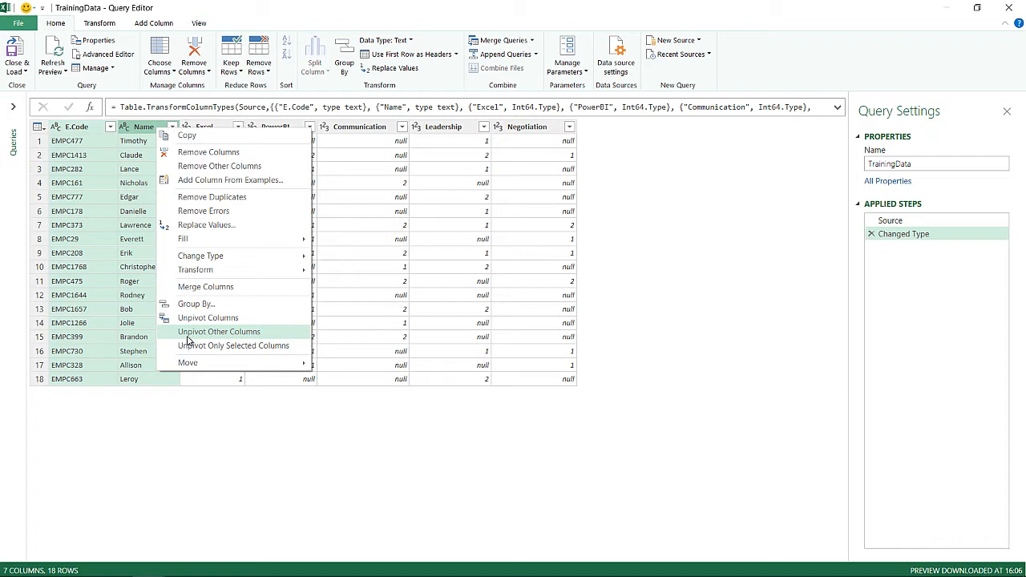
- Unpivot all skill columns except E.Code and Name into Attribute and Value rows
click(218, 331)
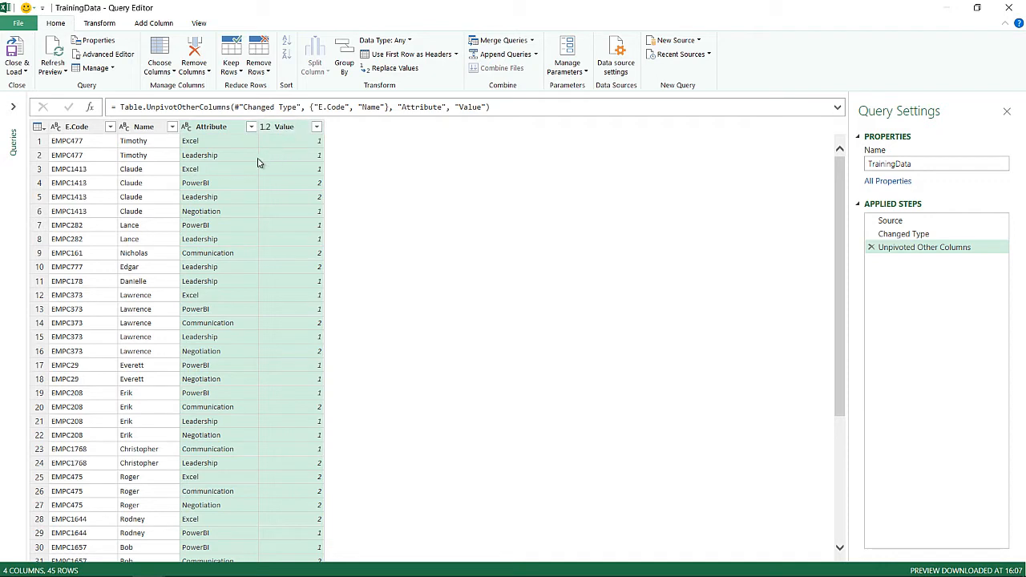
mouse_move(142, 152)
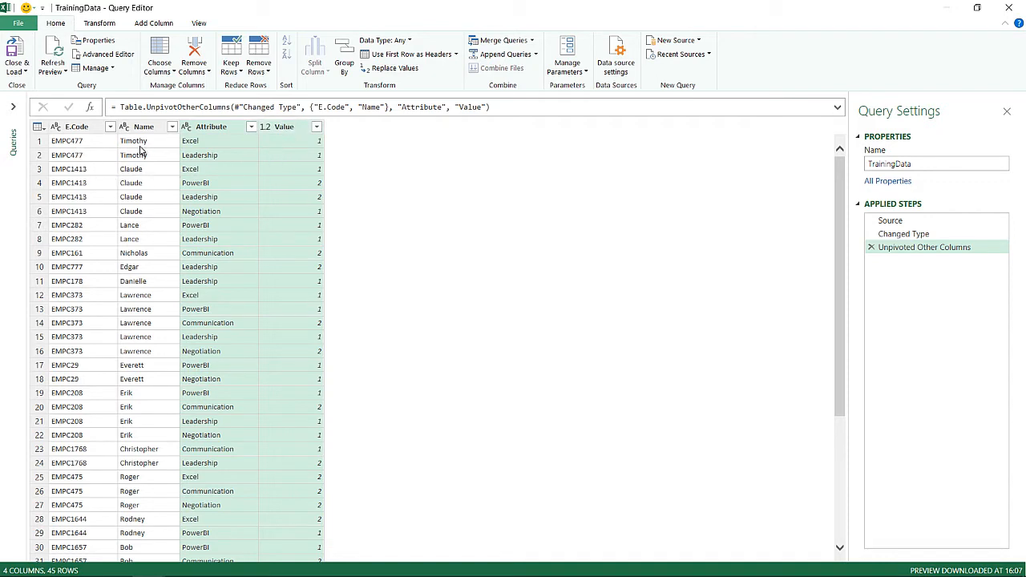
mouse_move(216, 147)
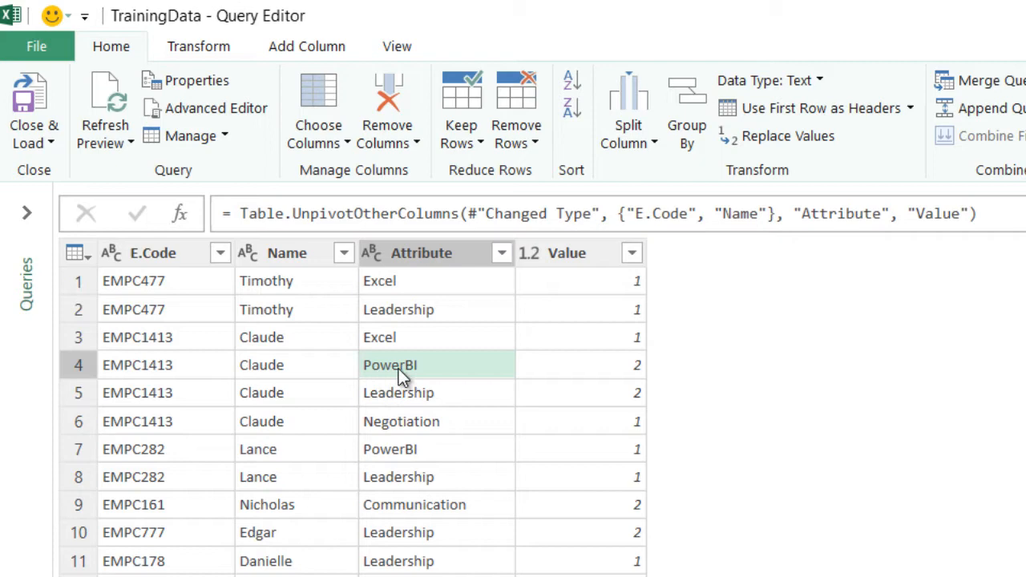
mouse_move(605, 369)
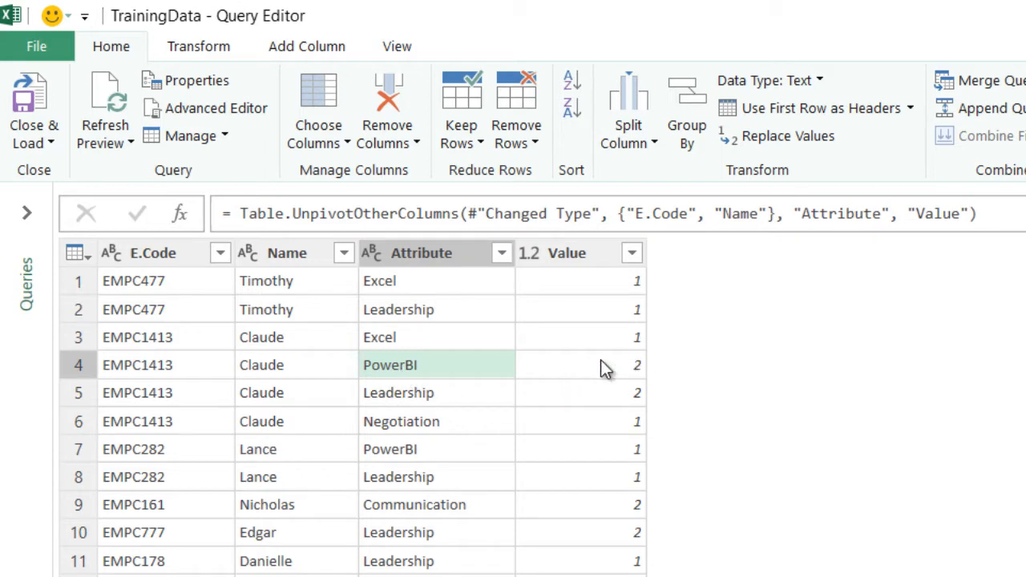
mouse_move(415, 375)
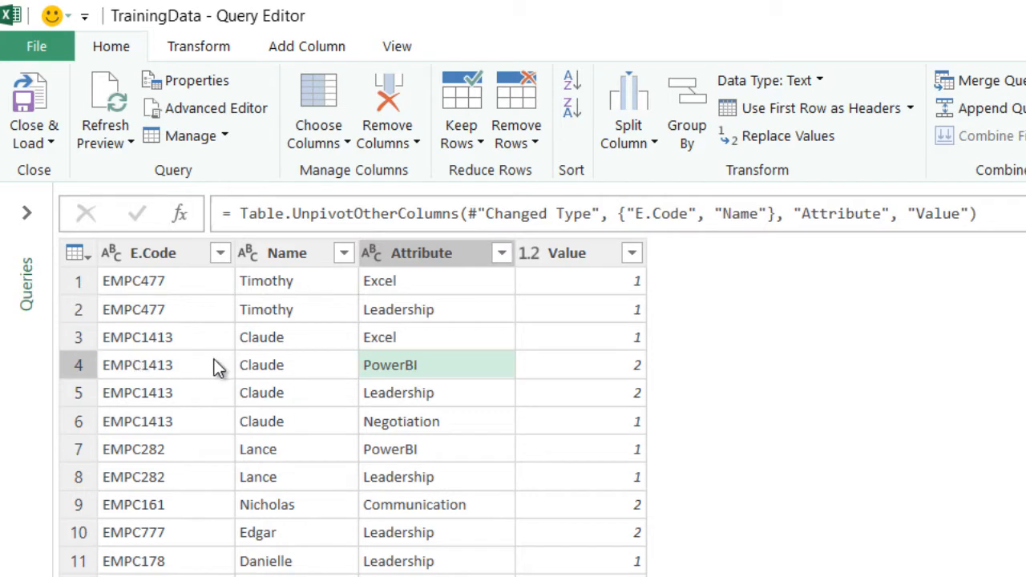
mouse_move(401, 398)
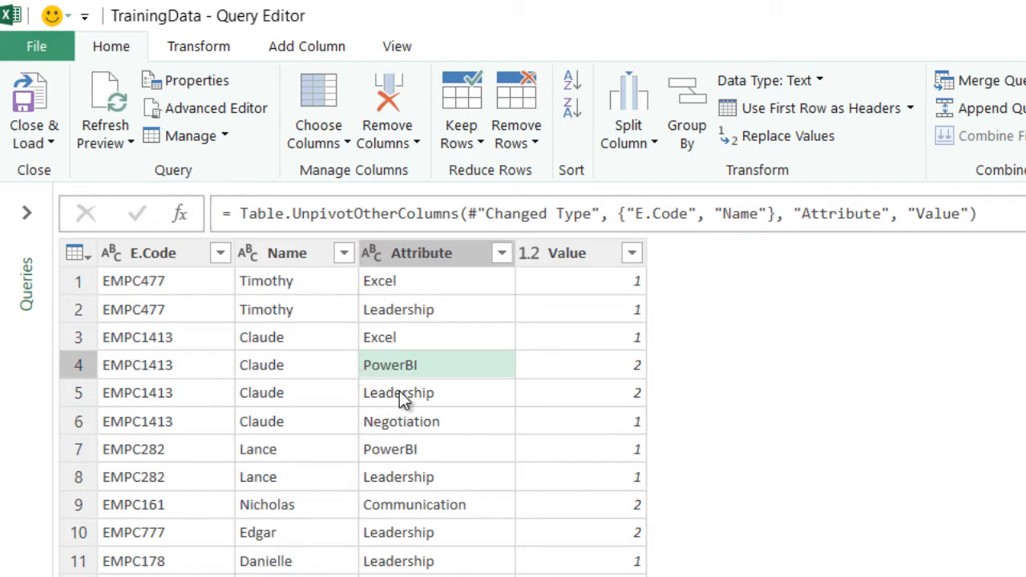
mouse_move(616, 242)
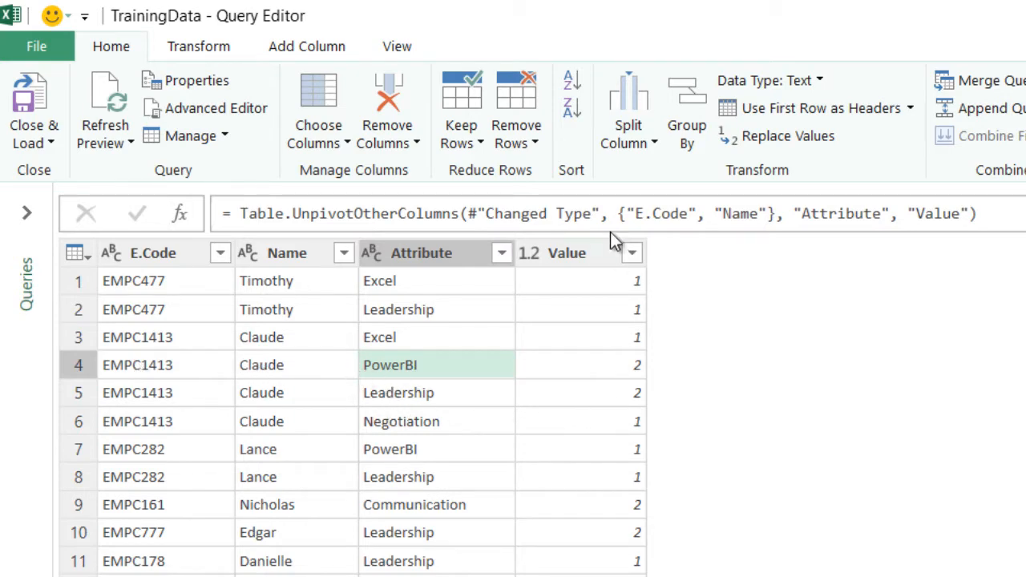
mouse_move(594, 293)
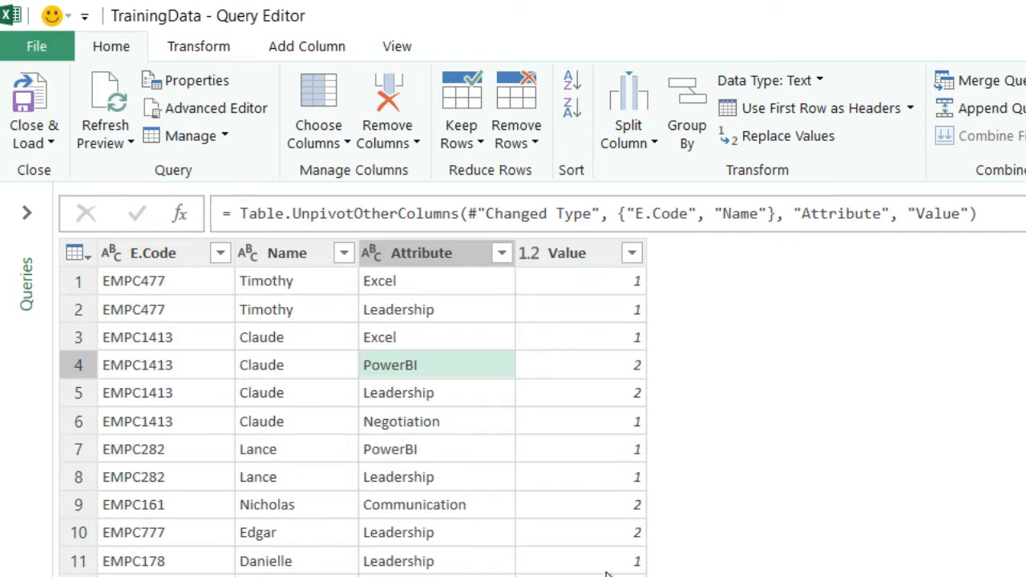
mouse_move(595, 559)
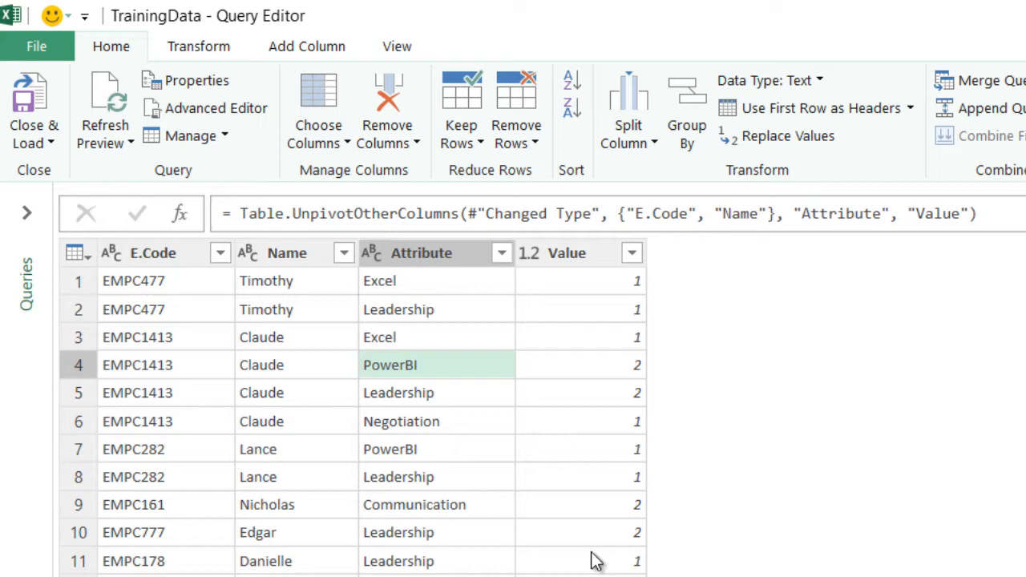
click(306, 46)
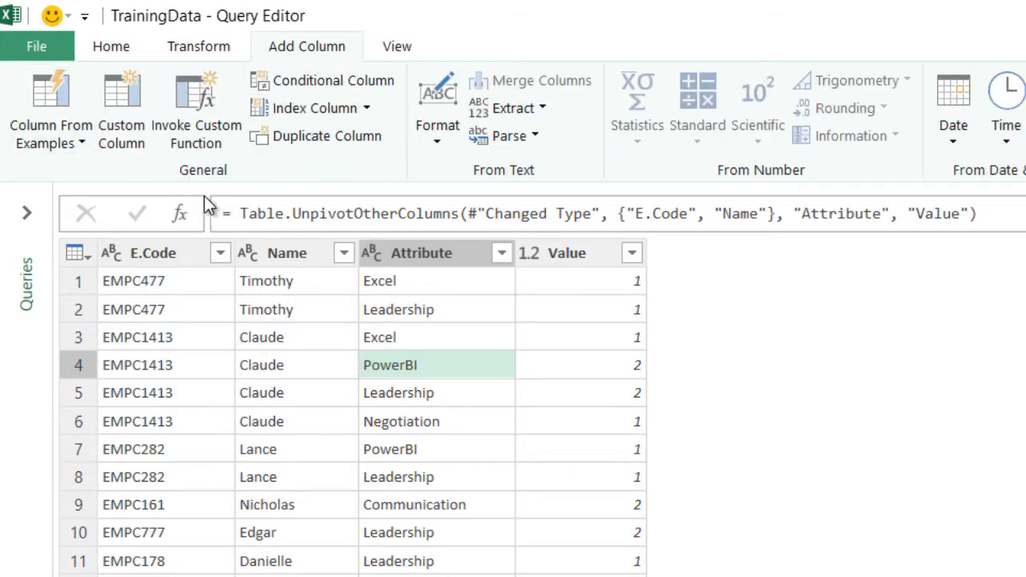
- Add a Custom column with formula = Table.Repeat(Table.FromRecords({[Col1=1]}),[Value])
click(121, 110)
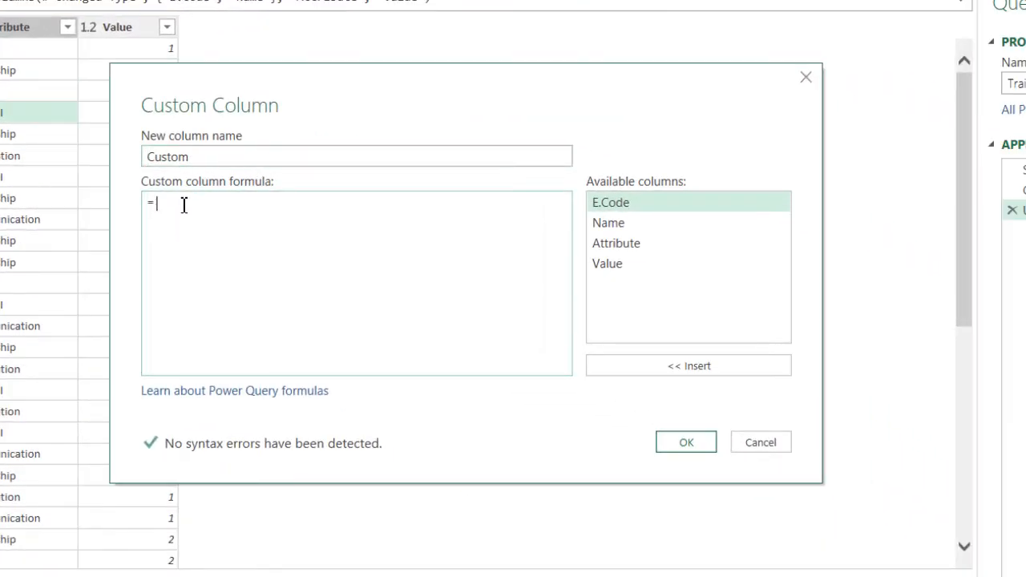
text(Table.)
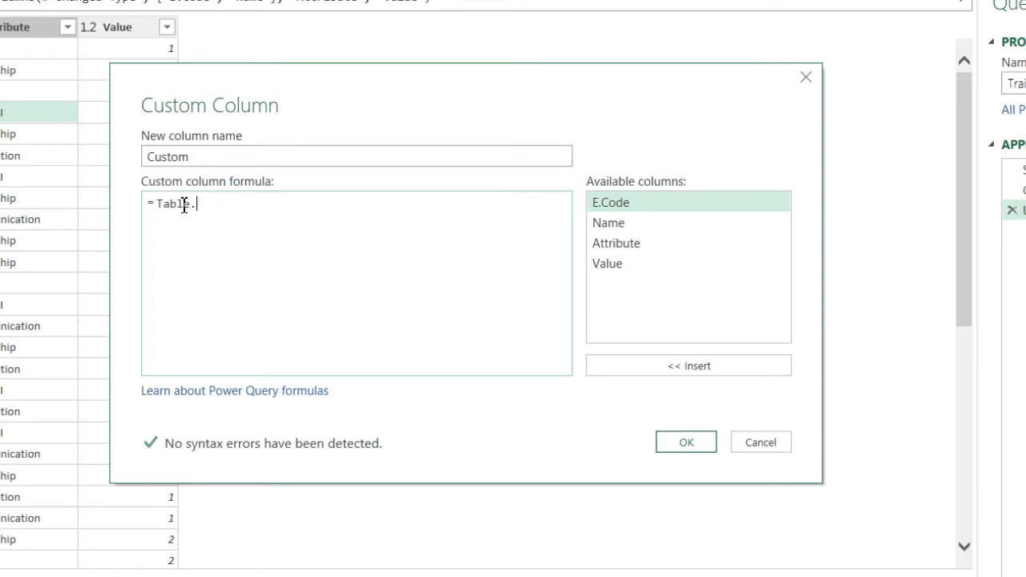
text(Repeat)
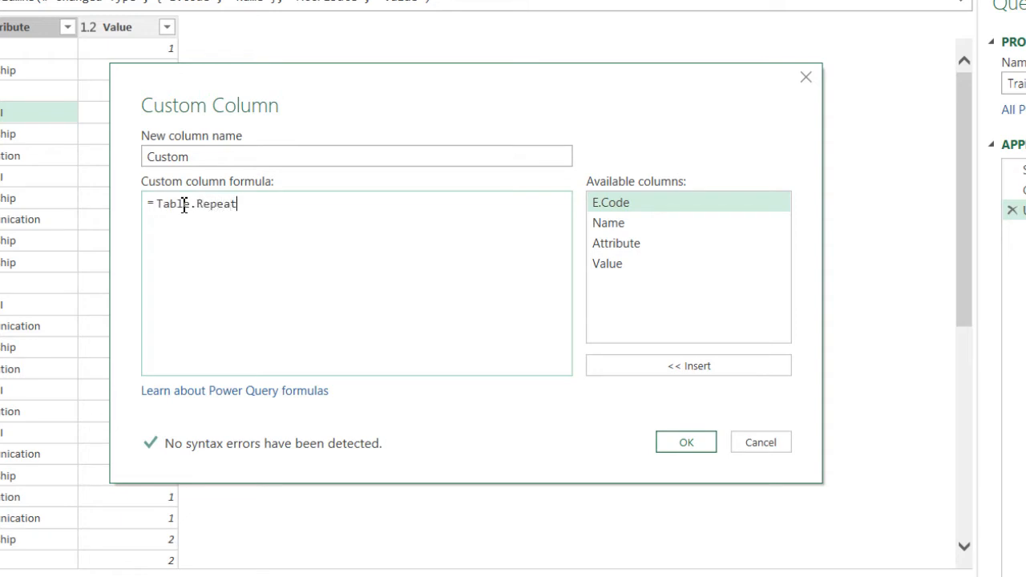
text(()
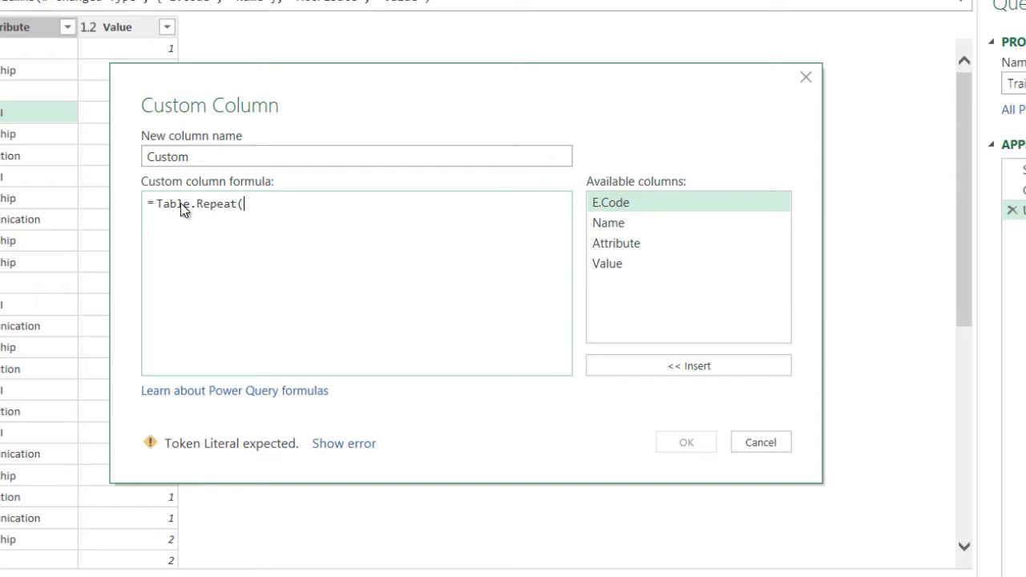
text(Table.)
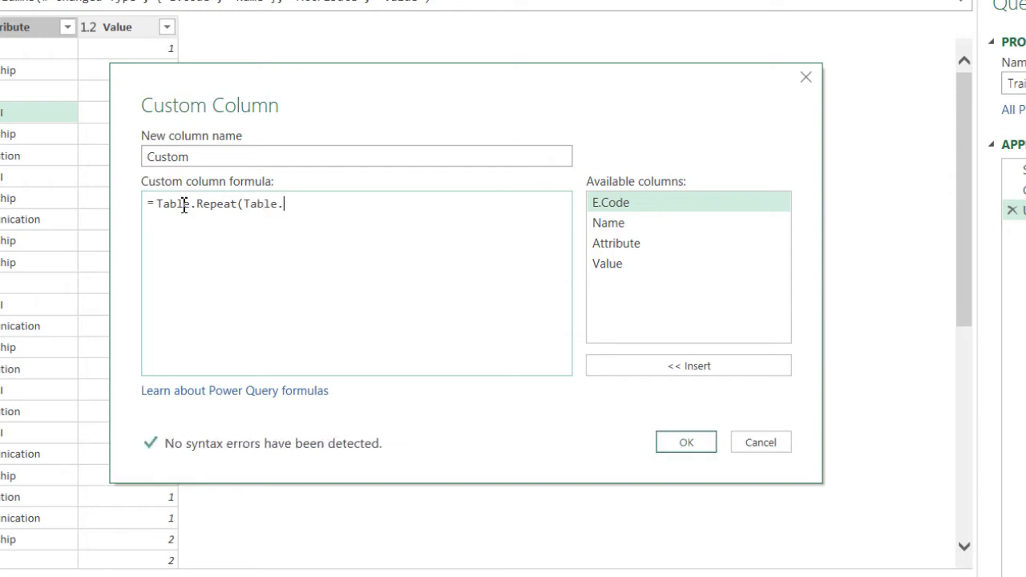
text(FromN)
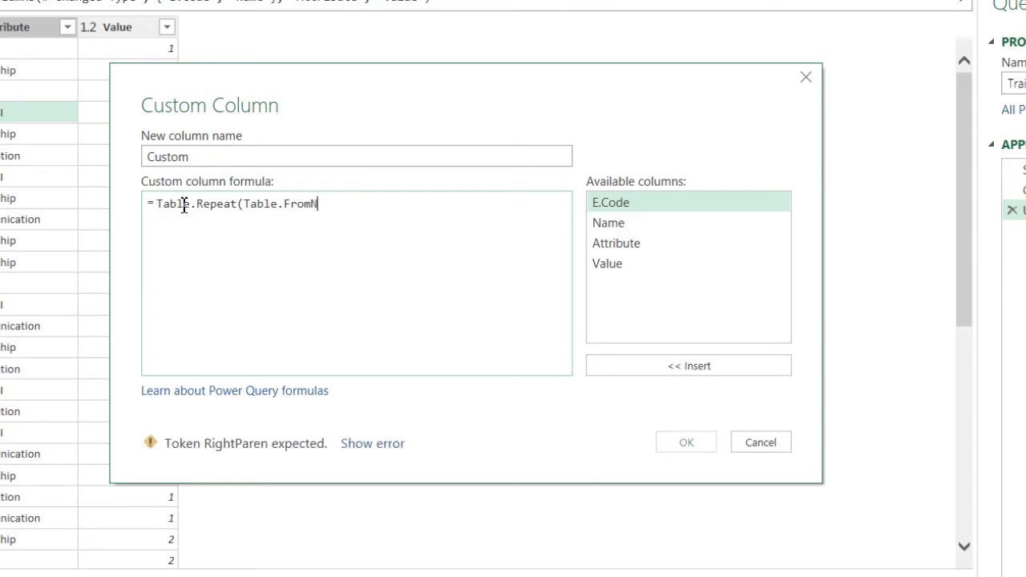
text(ame)
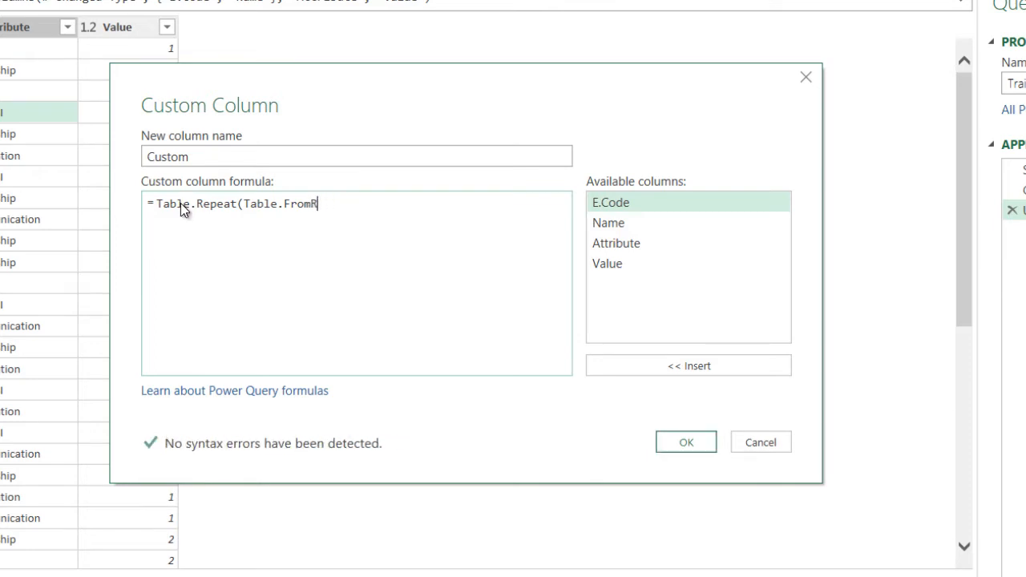
text(ecords)
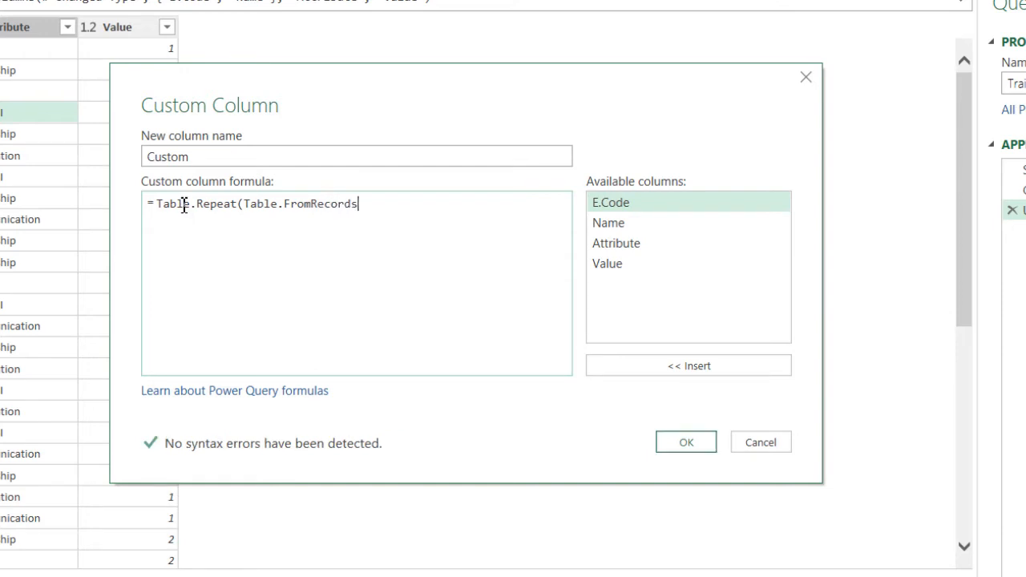
text(()
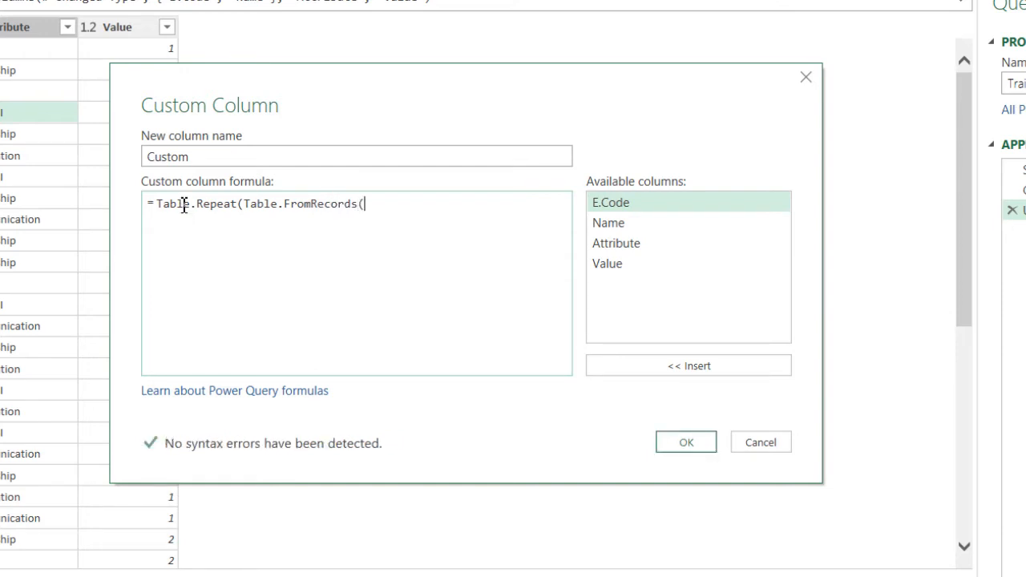
text({)
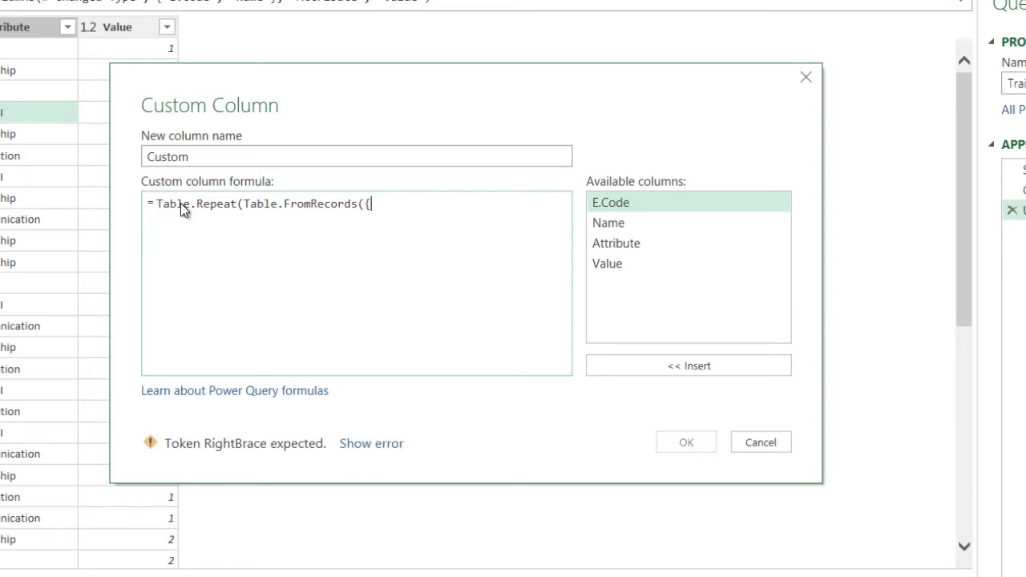
text([Col)
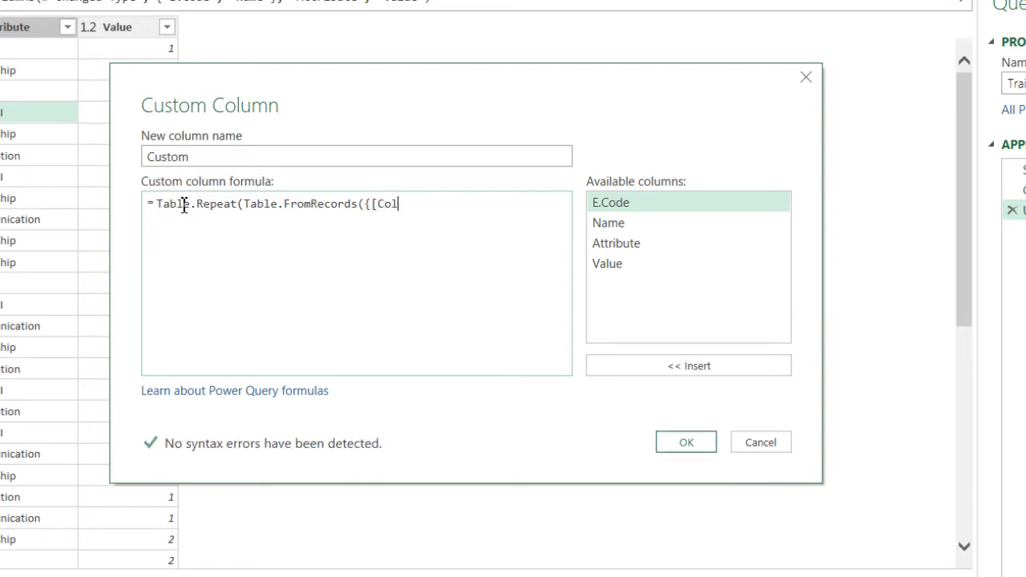
text(1)
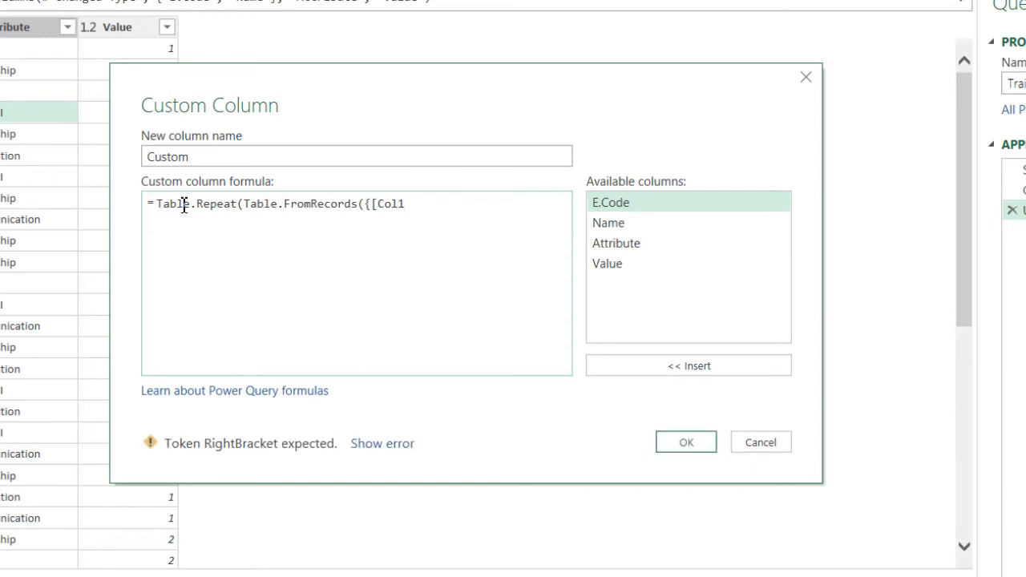
text(=1)
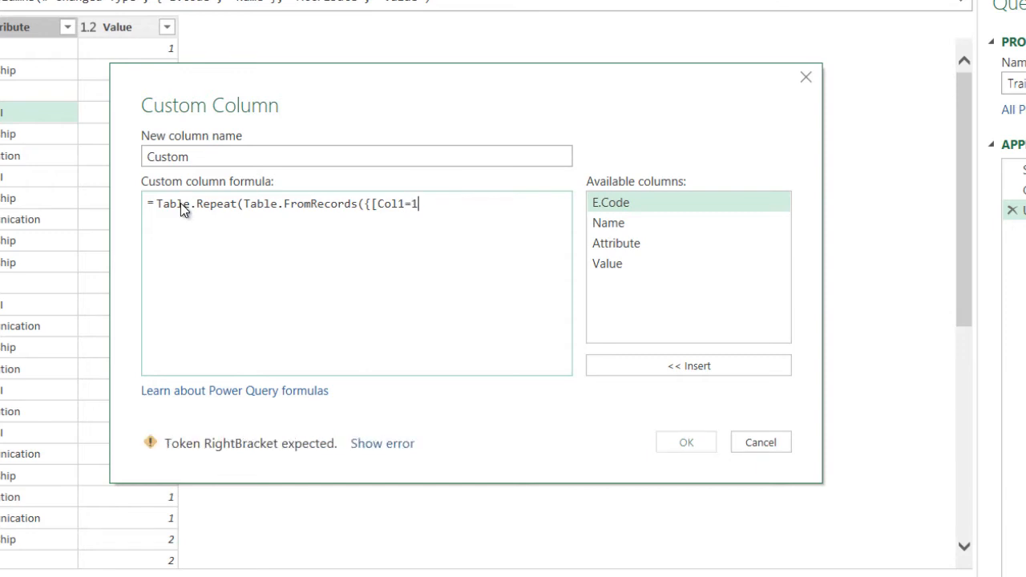
text(]})
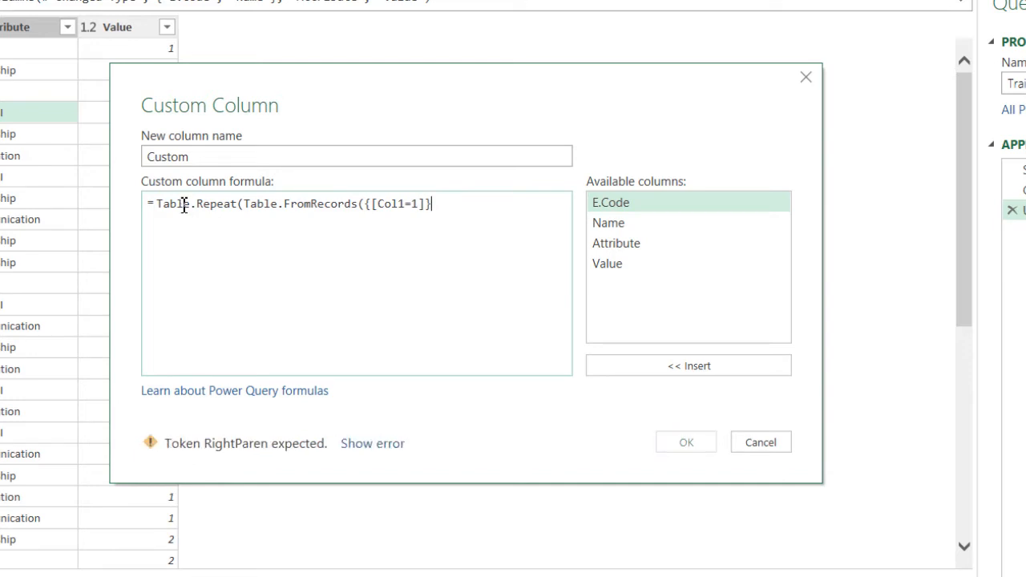
text())
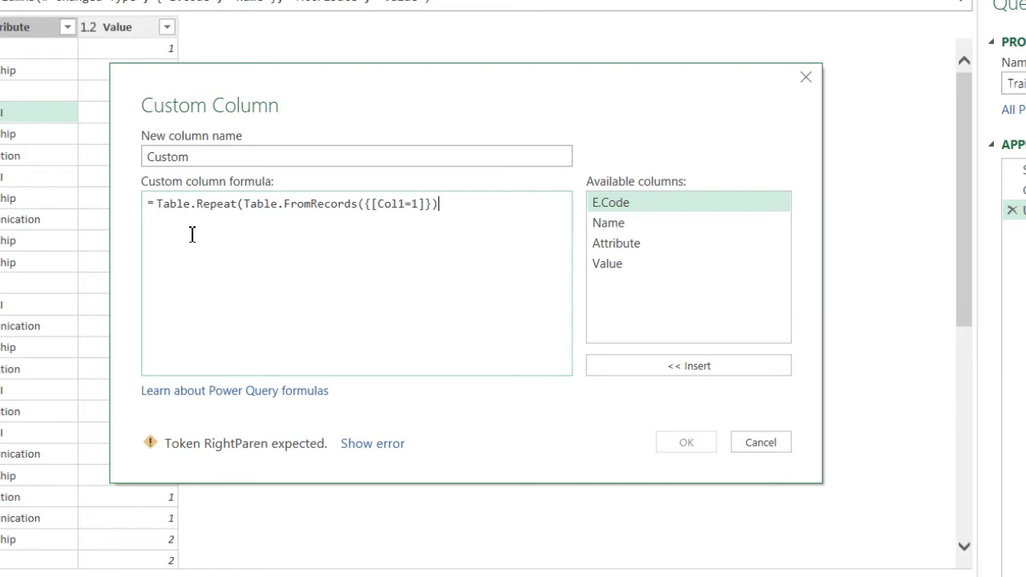
mouse_move(224, 211)
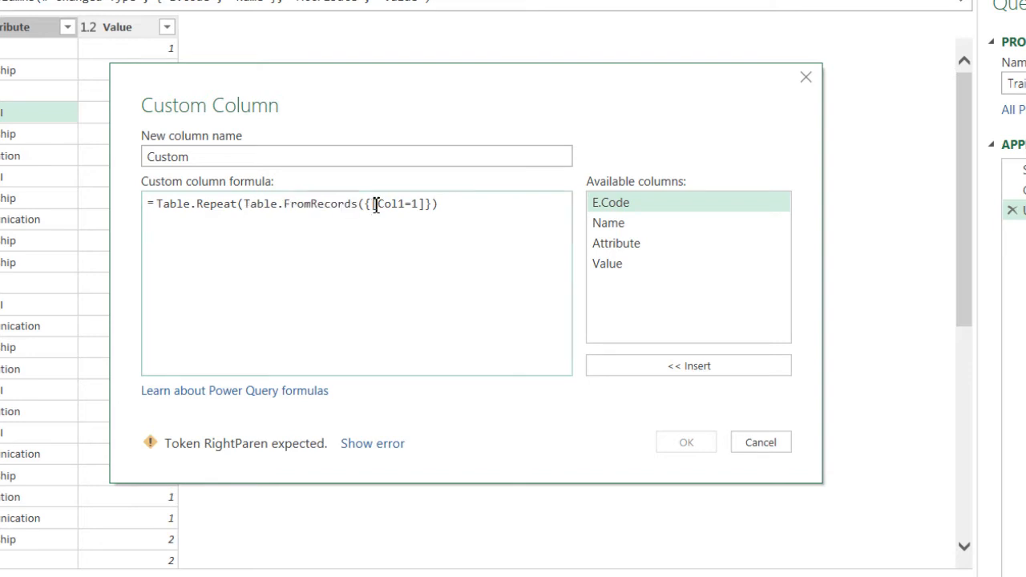
drag(364, 204, 438, 204)
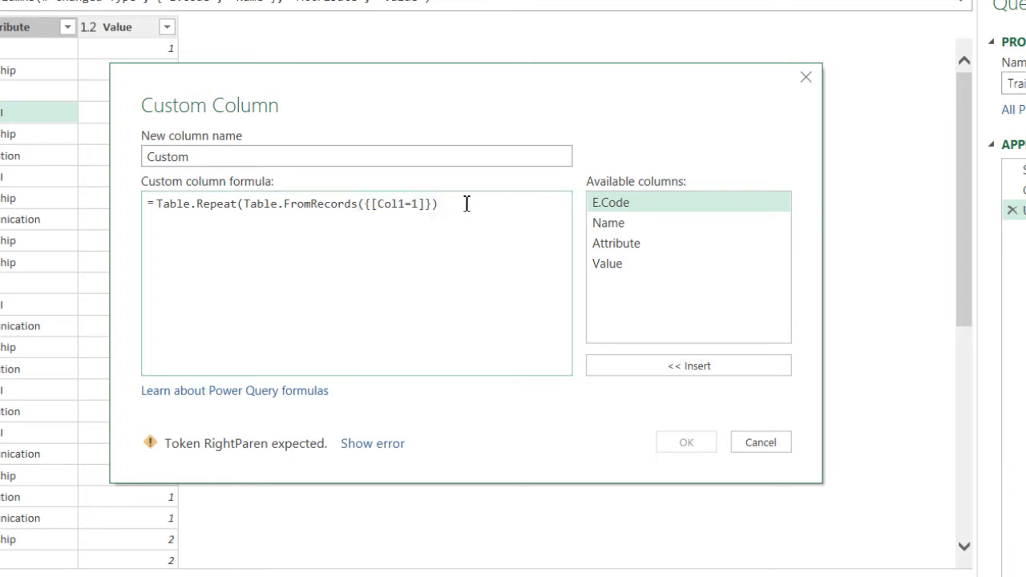
text(,[Value]))
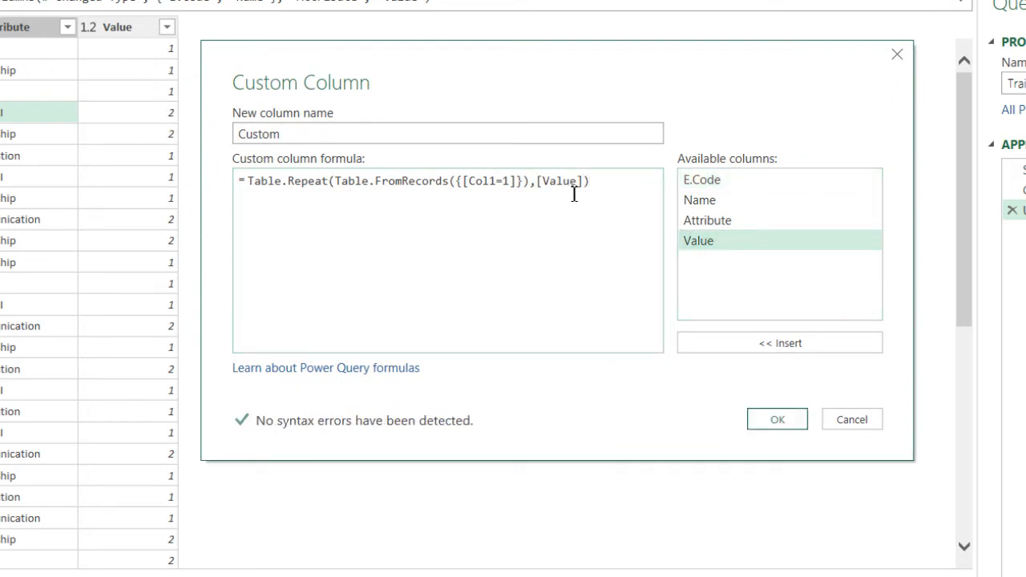
click(776, 419)
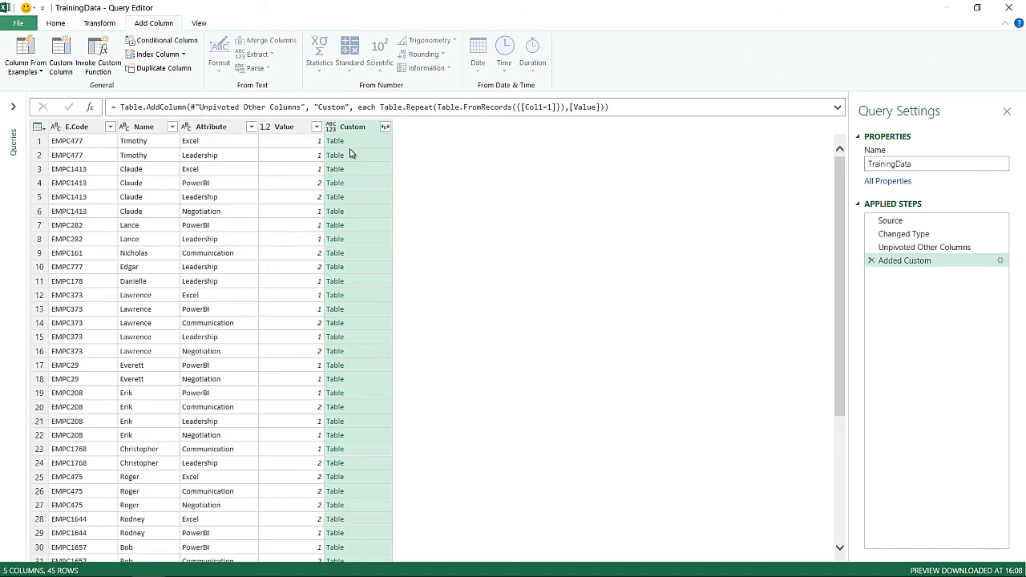
mouse_move(363, 145)
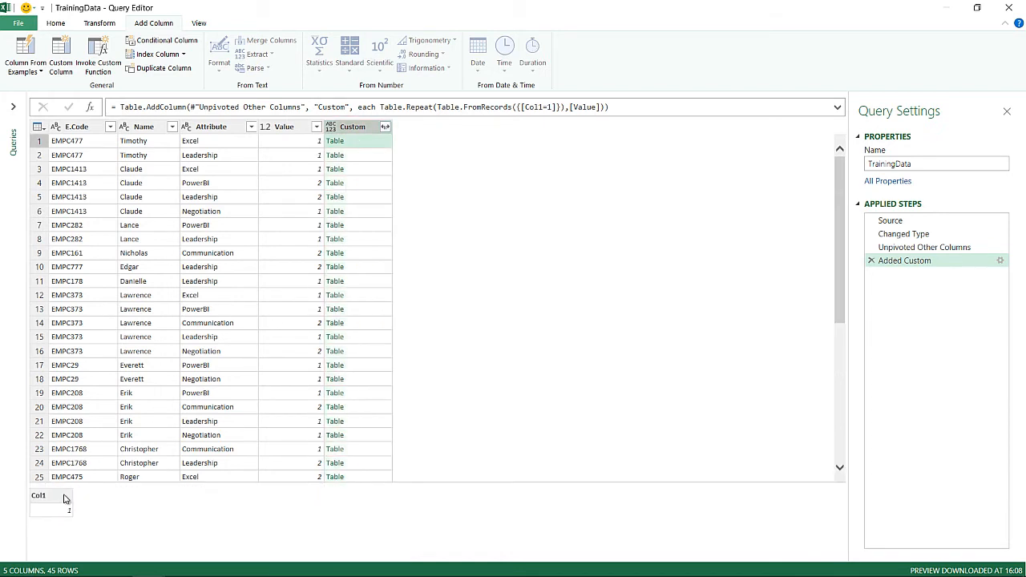
mouse_move(236, 311)
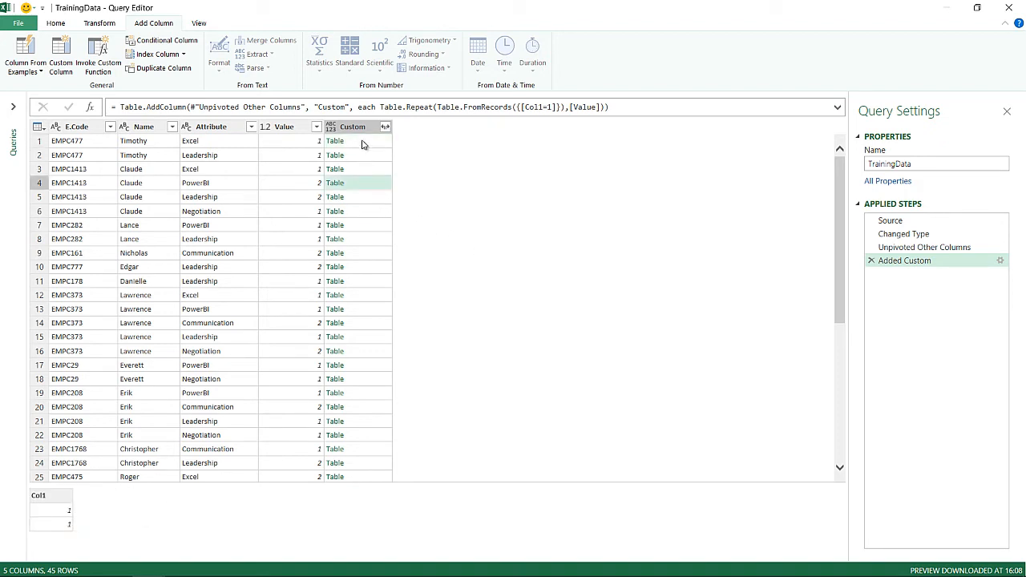
mouse_move(335, 197)
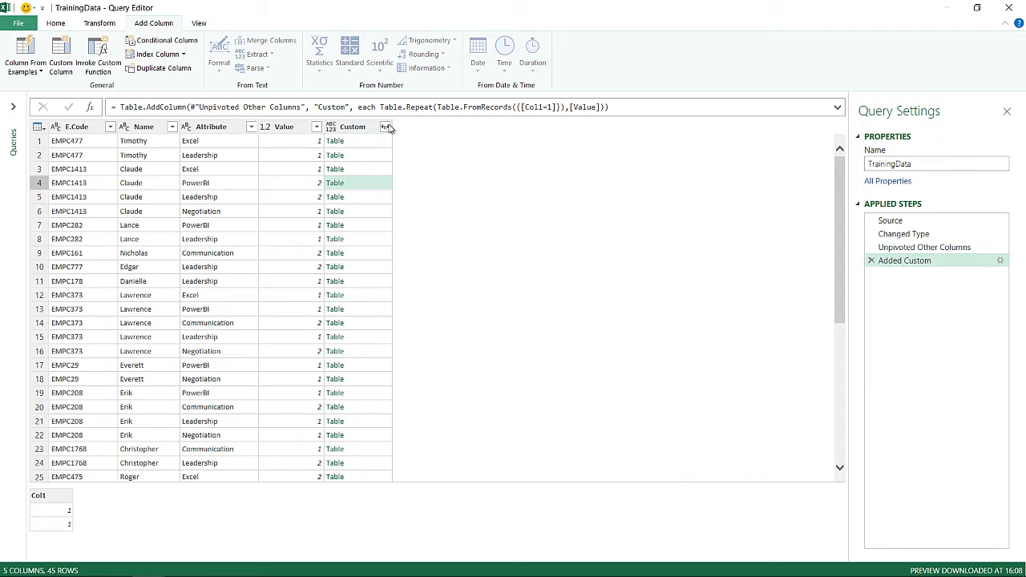
- Expand the Custom column's nested tables without column-name prefixes, giving 62 rows
click(386, 126)
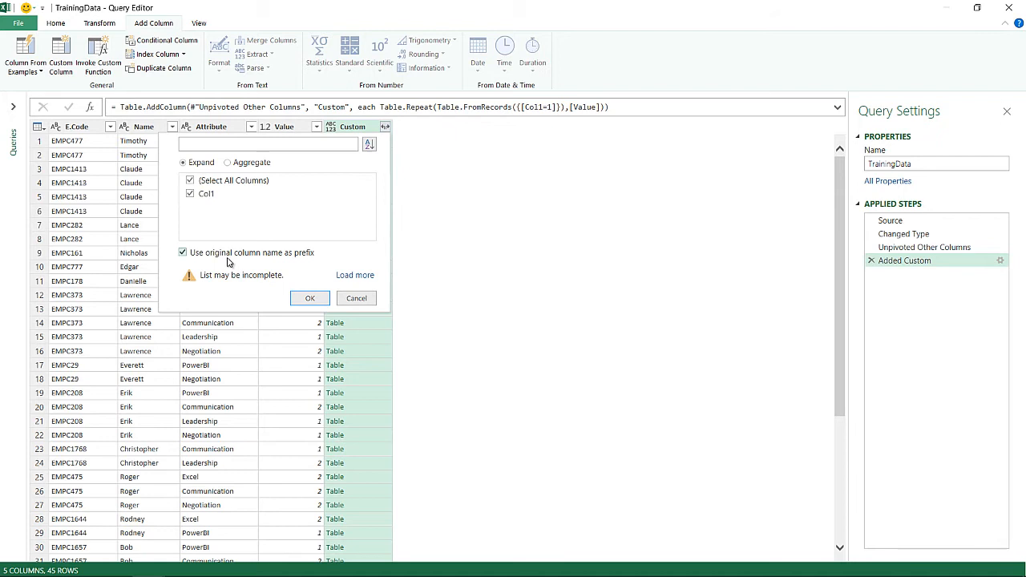
click(182, 252)
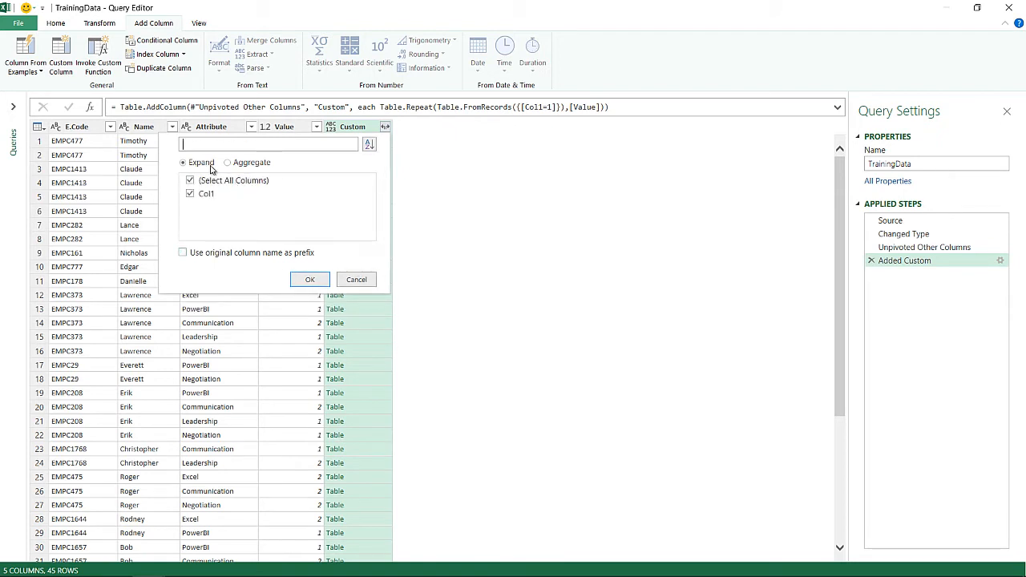
click(310, 279)
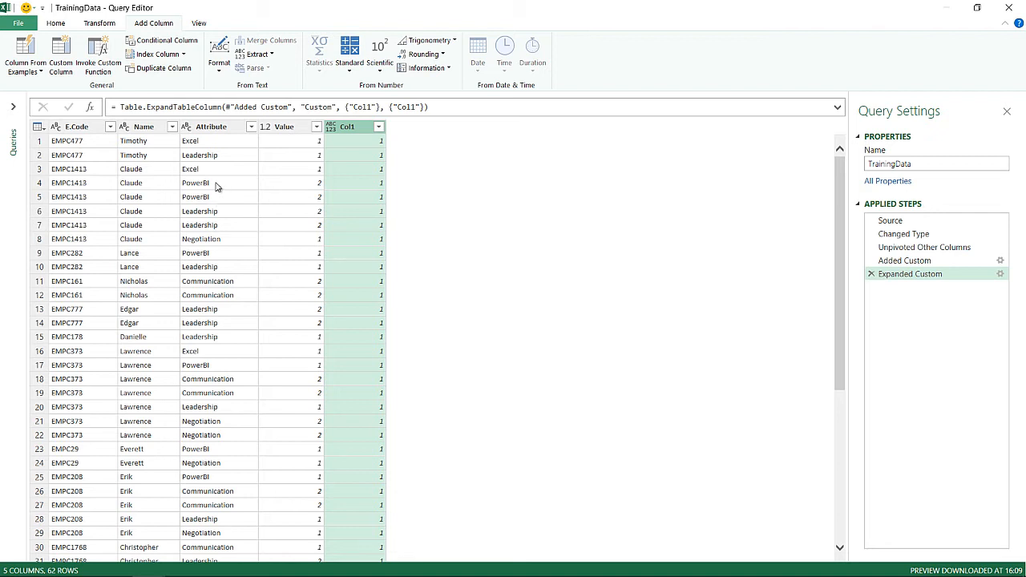
mouse_move(214, 131)
text(Training)
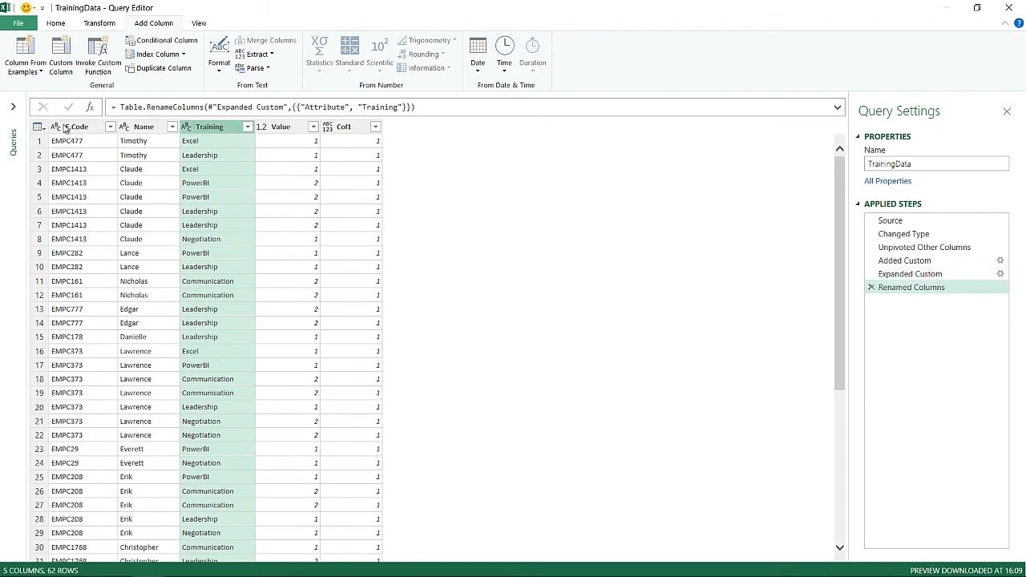
- Remove all columns except Training, Name and E.Code
right_click(72, 127)
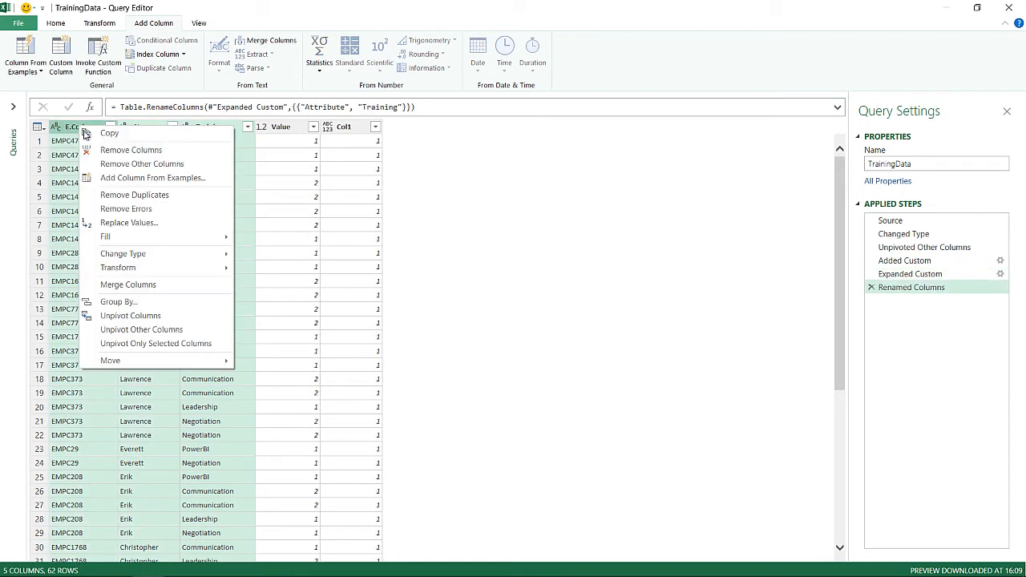
click(142, 164)
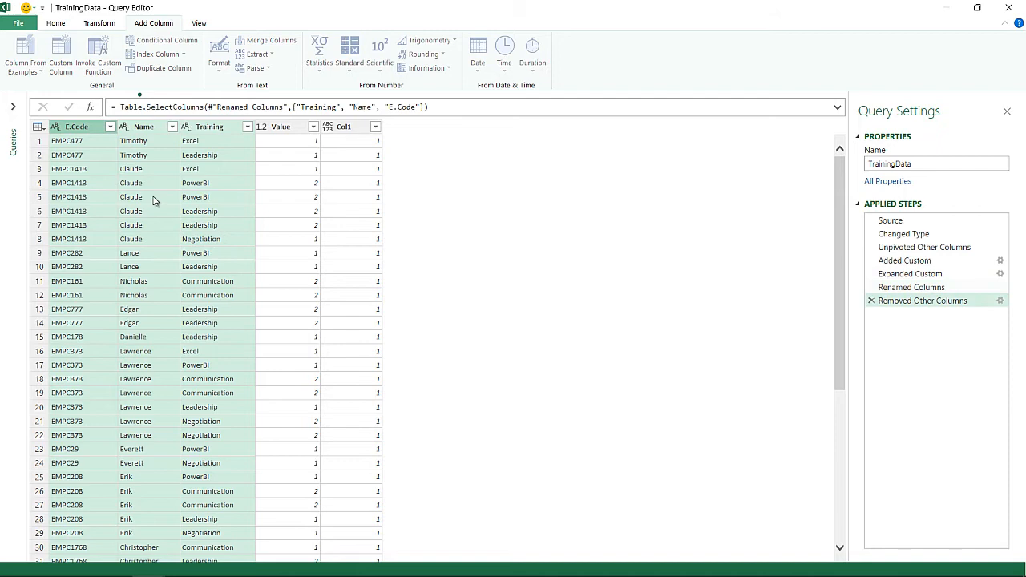
click(55, 23)
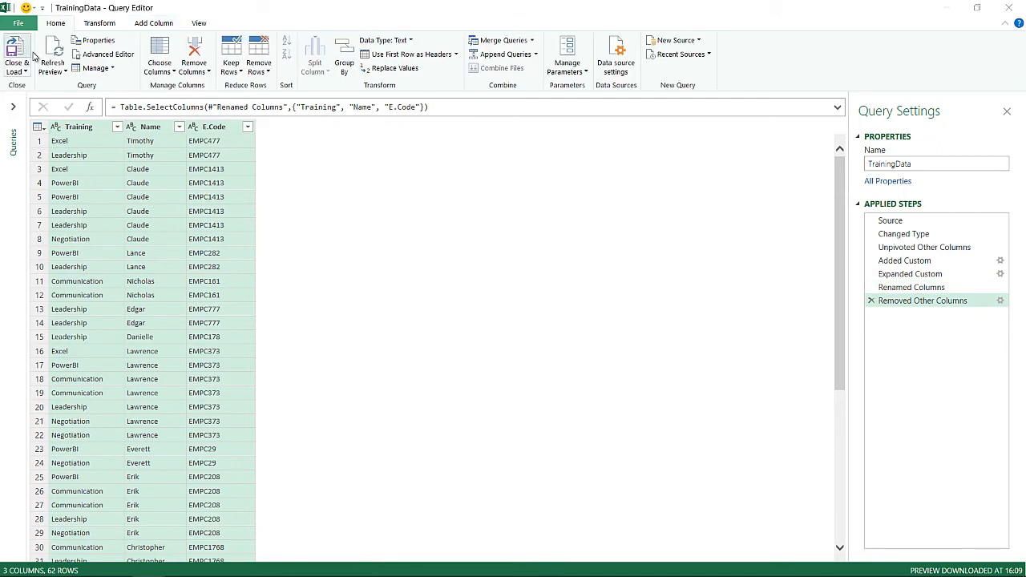
click(16, 53)
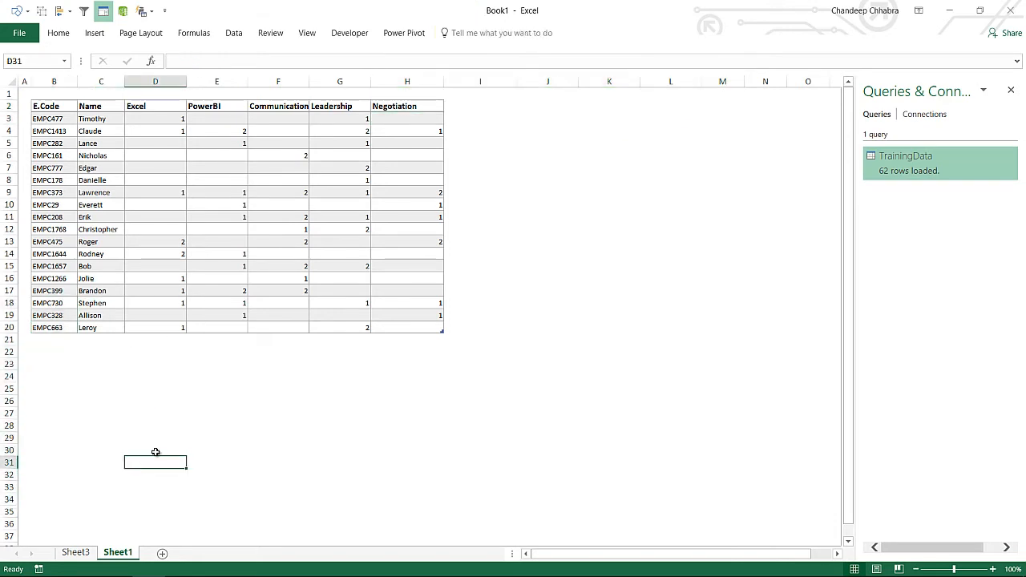
click(609, 118)
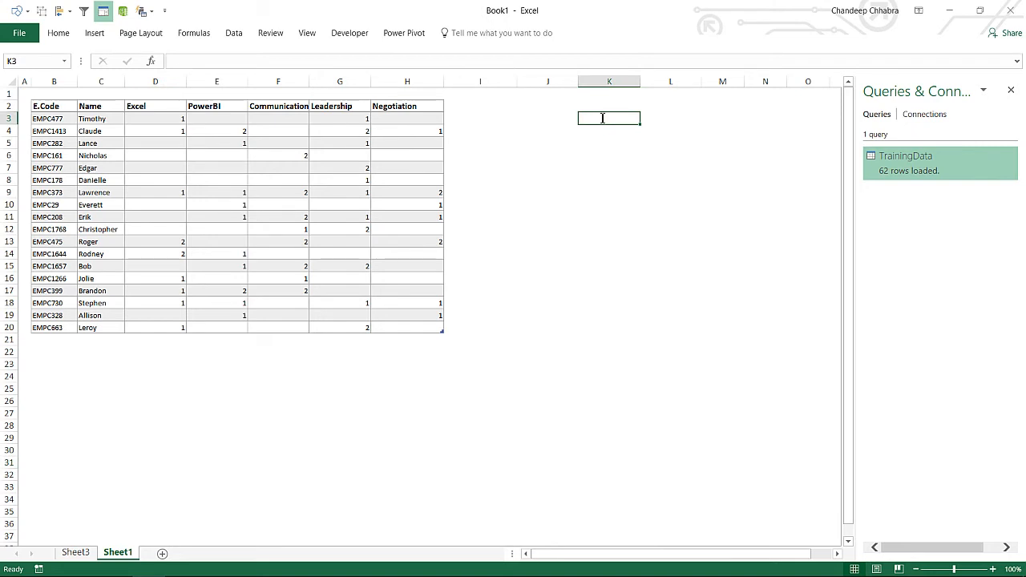
text(=SUM(TrainingData[@Leadership])
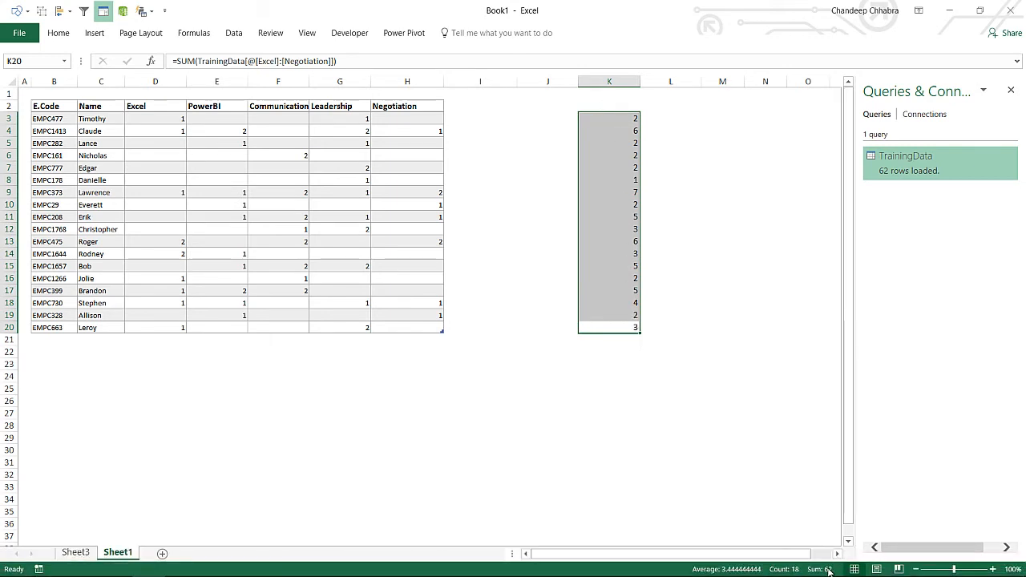
click(671, 364)
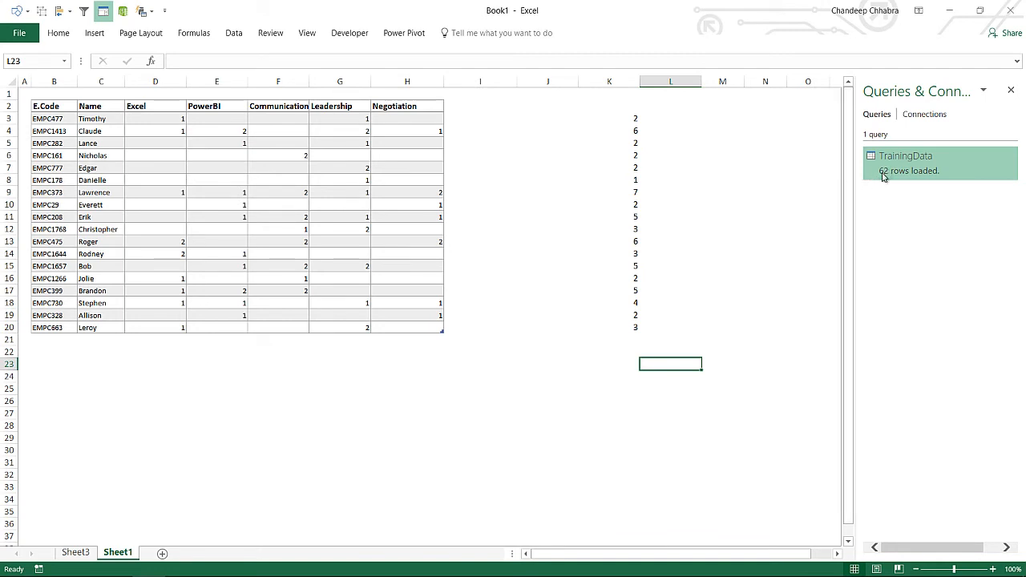
- Confirm the 62 loaded query rows match the summed total, then return to Sheet3
click(547, 339)
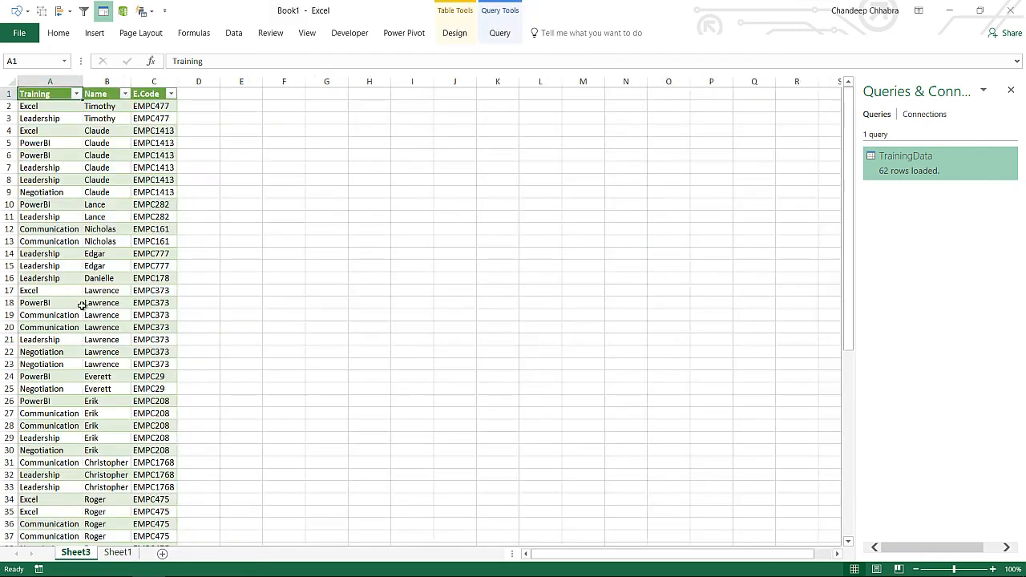
click(107, 118)
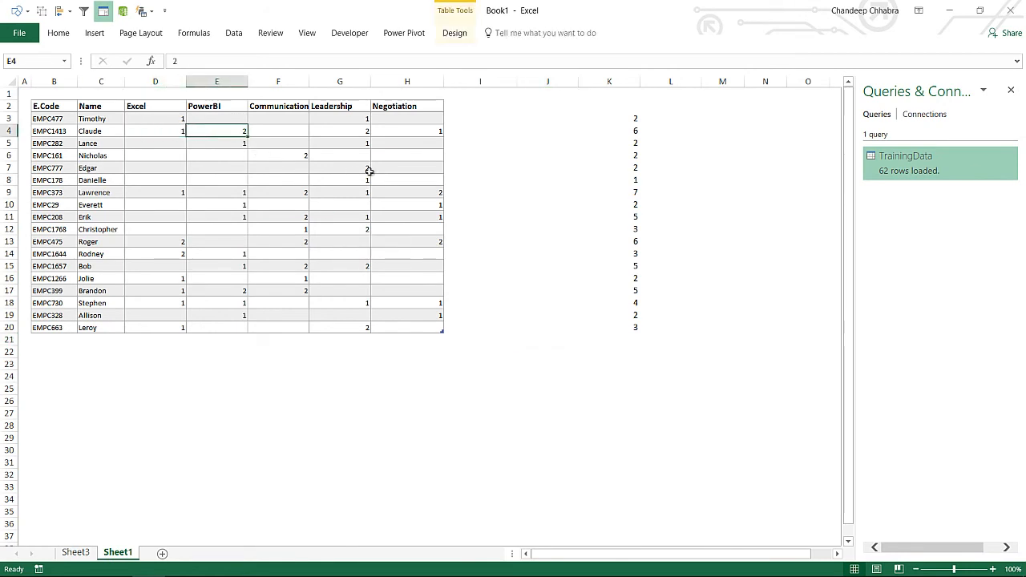
click(407, 131)
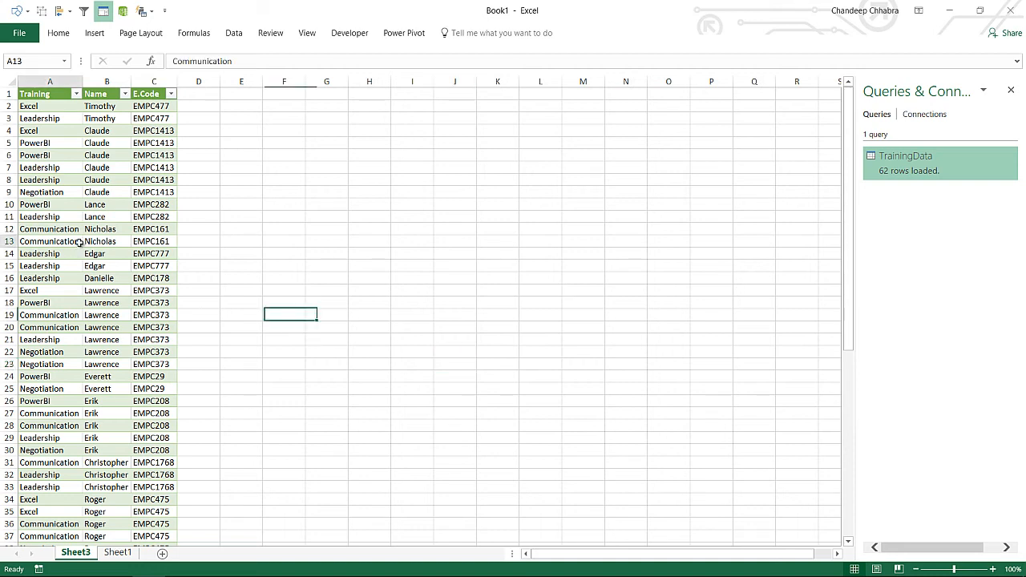
- Insert a PivotTable from TrainingData at cell G7 on Sheet3, added to the Data Model
click(50, 241)
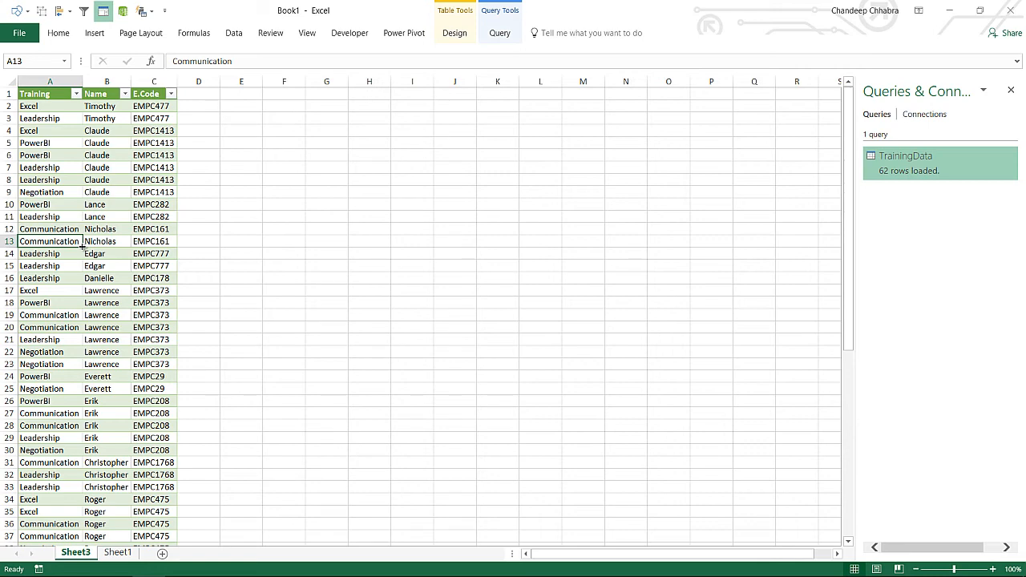
click(57, 33)
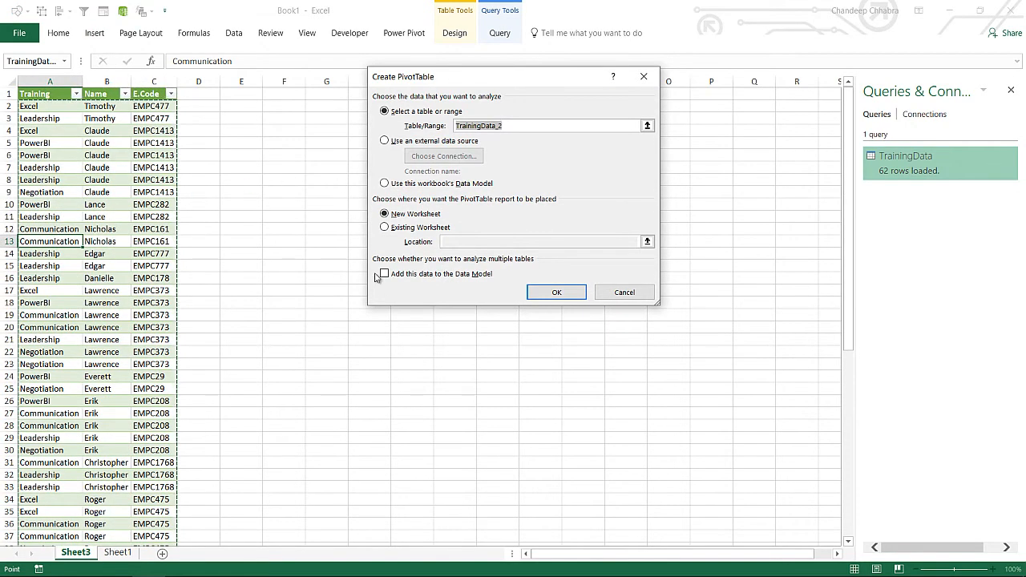
click(384, 274)
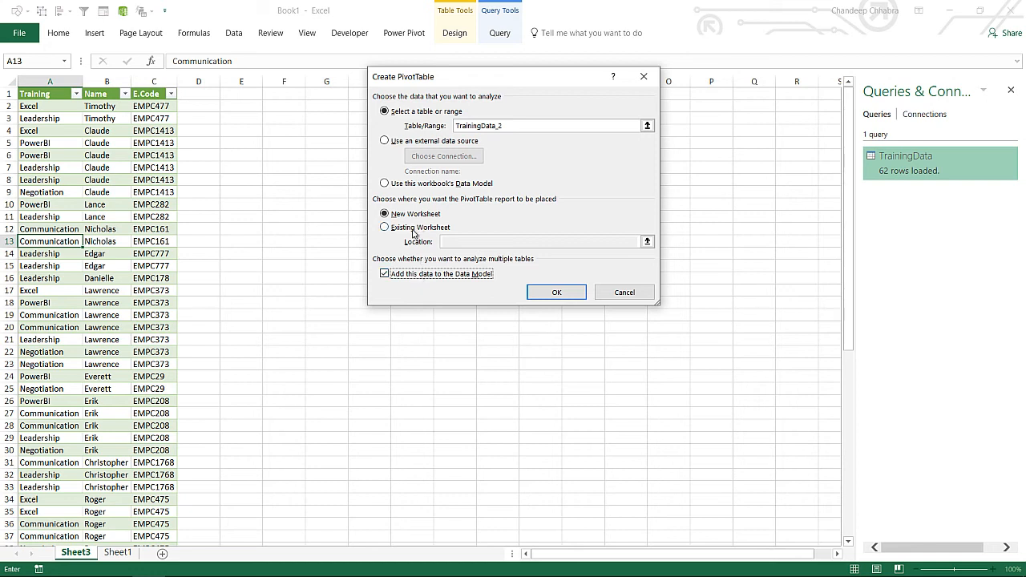
click(385, 227)
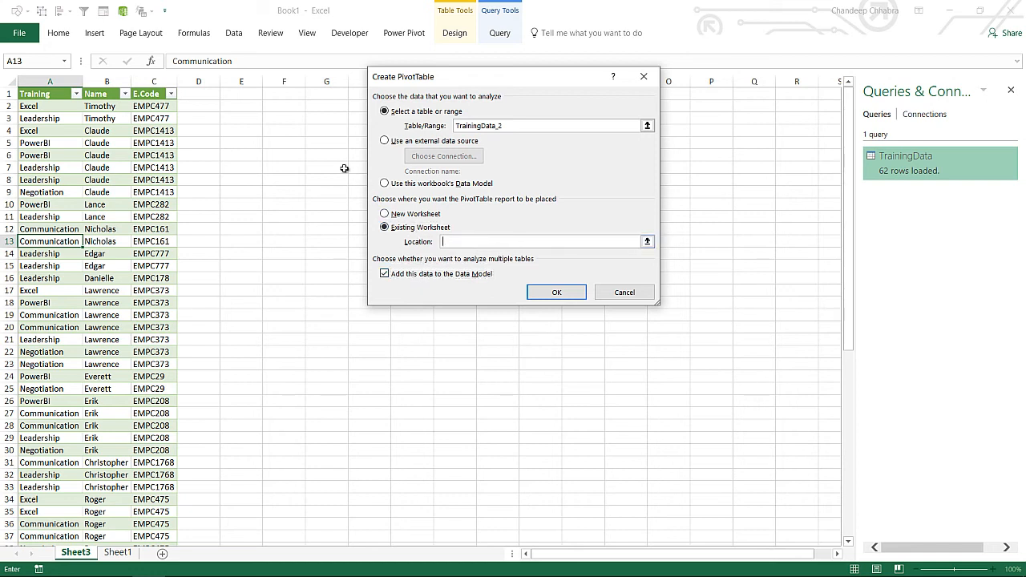
click(556, 292)
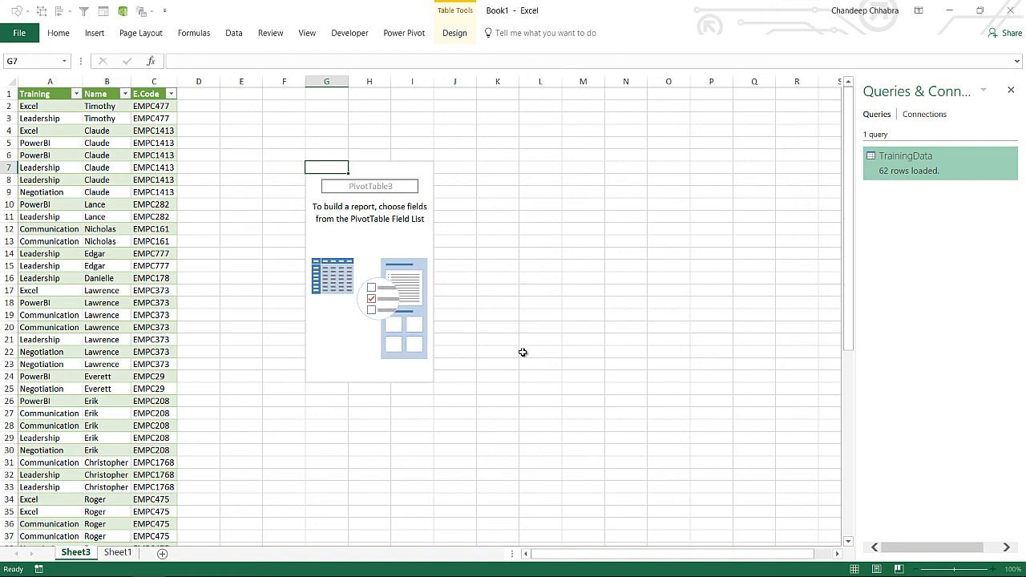
- Put E.Code in Rows and summarise Name as a Distinct Count in Values
click(369, 186)
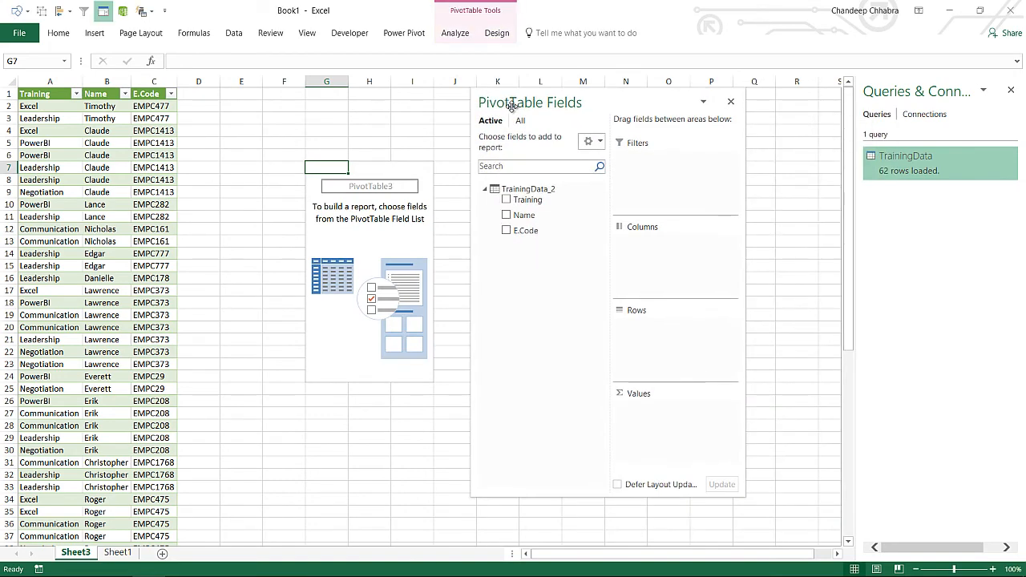
mouse_move(538, 229)
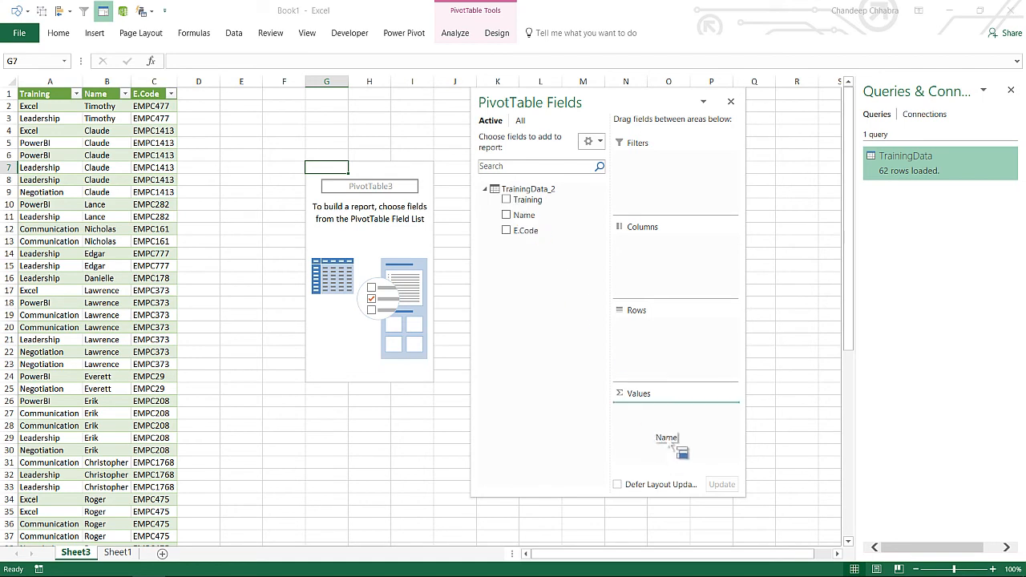
click(506, 215)
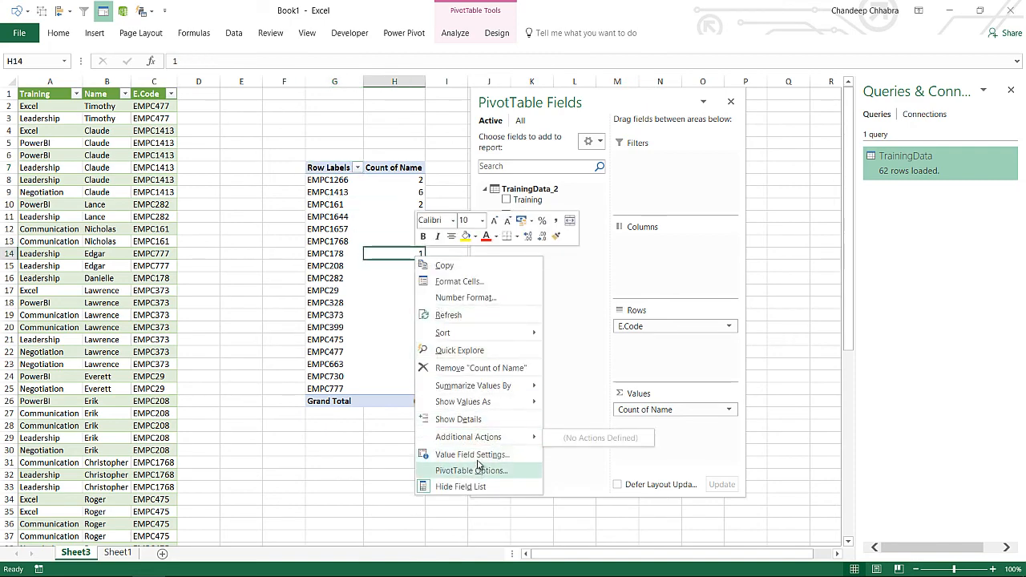
click(472, 455)
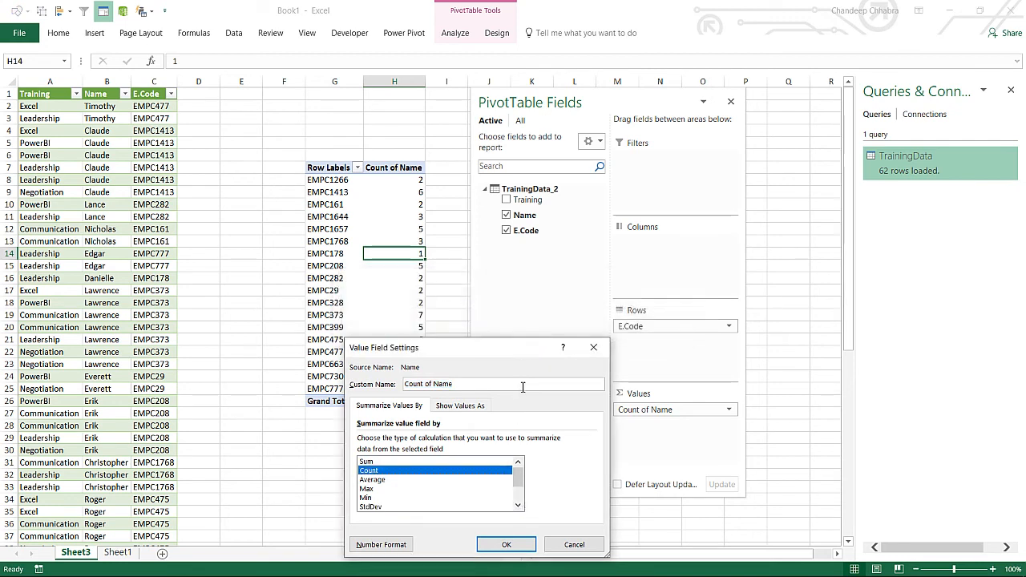
click(382, 506)
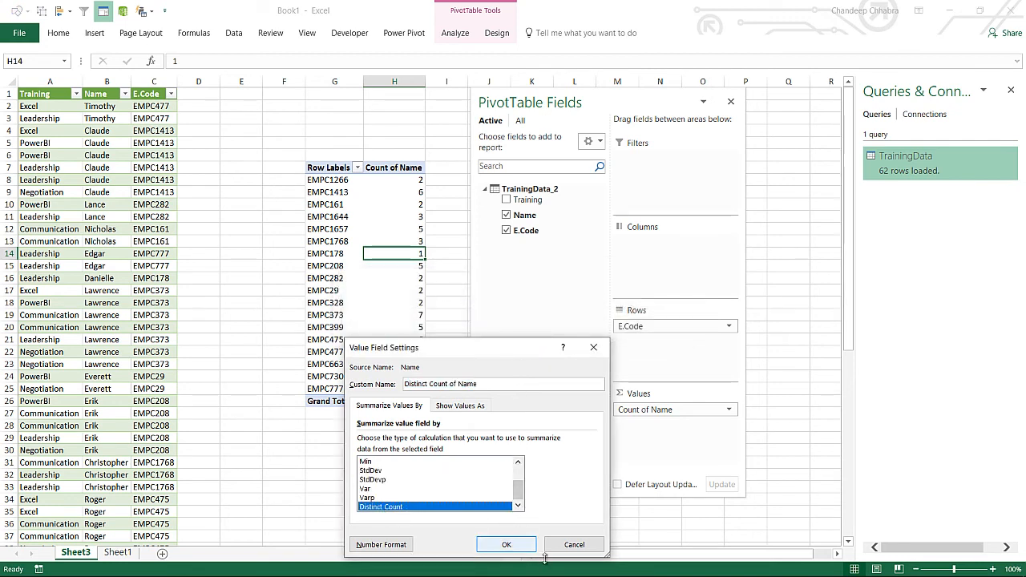
click(506, 544)
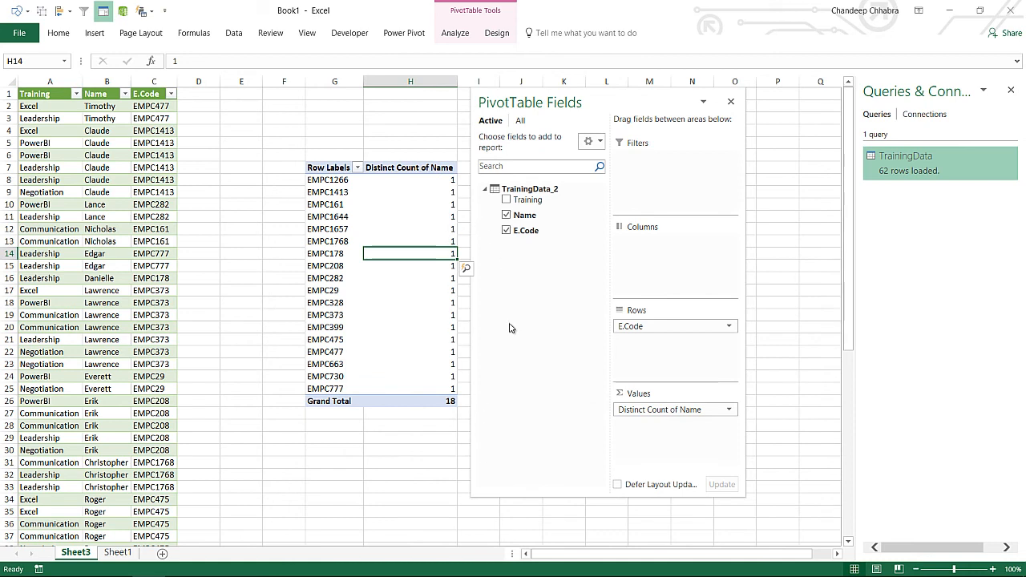
- Change the values to a Distinct Count of Training for each E.Code
right_click(328, 401)
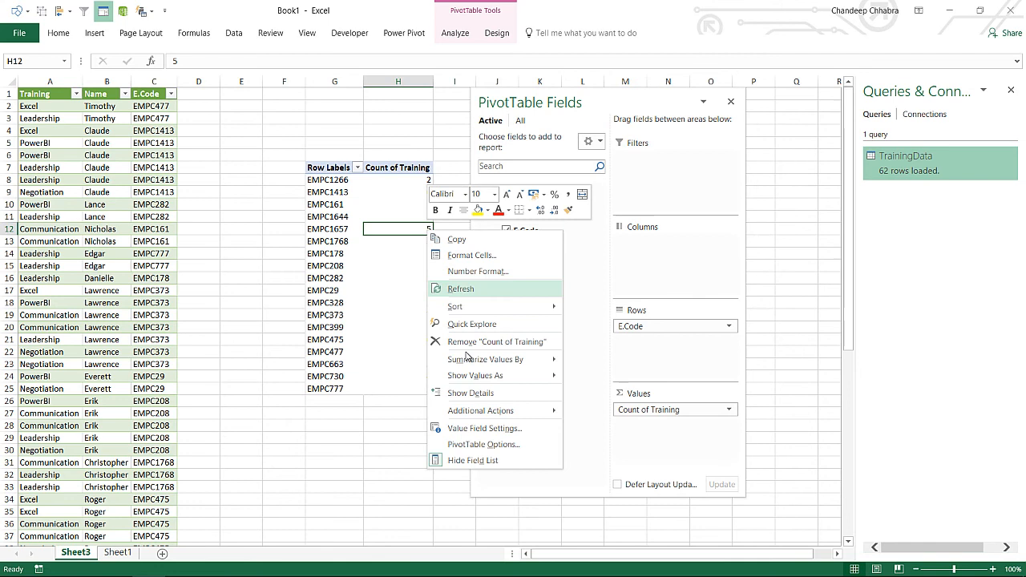
mouse_move(484, 428)
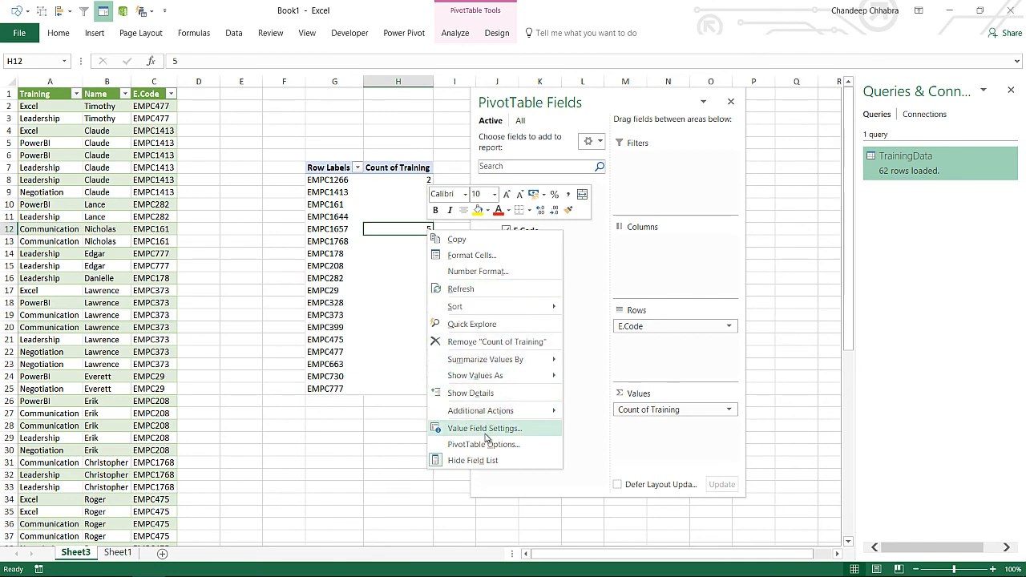
click(483, 428)
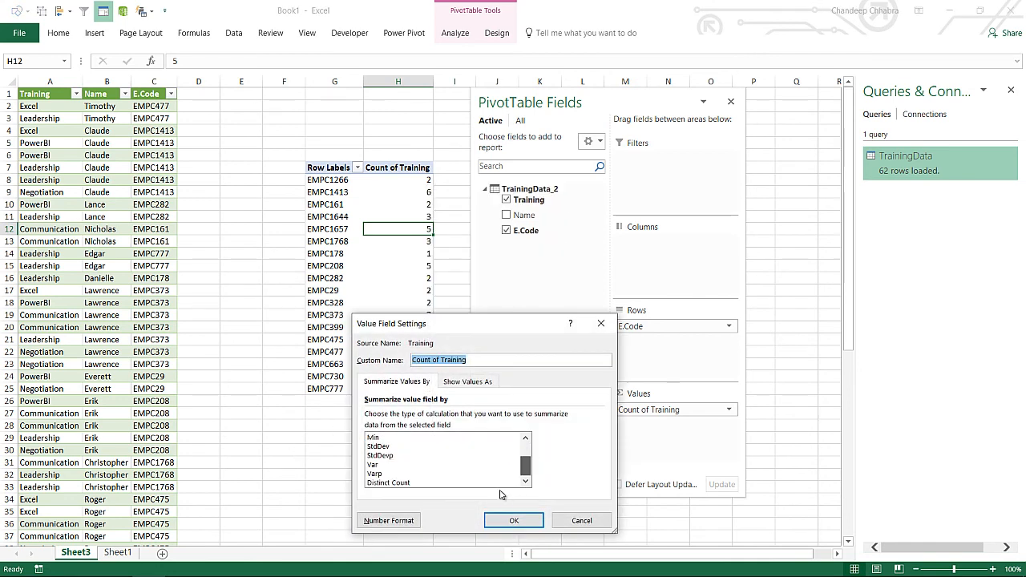
click(513, 521)
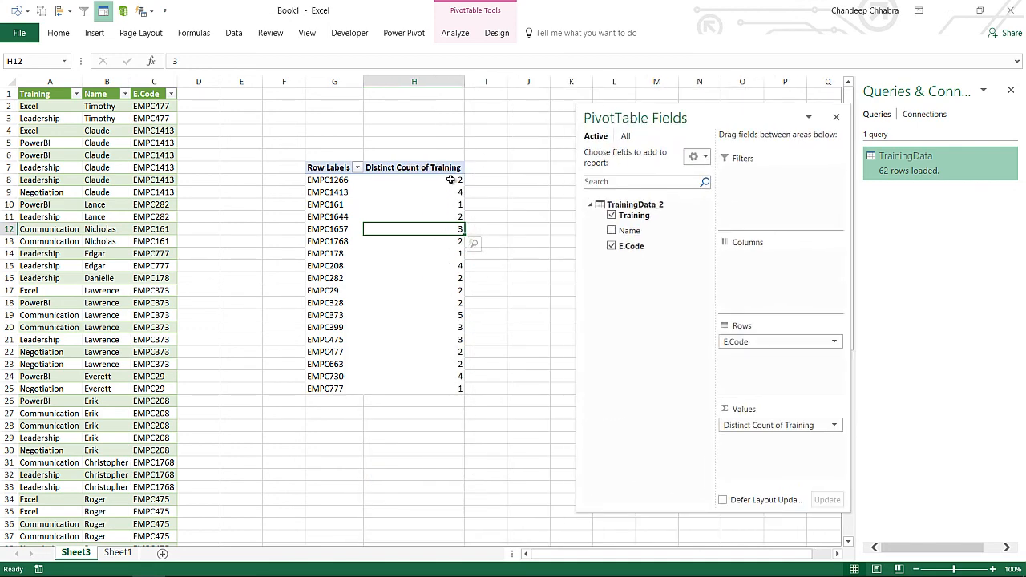
- Spot-check EMPC1413's distinct training count of 4 against its table rows
click(334, 179)
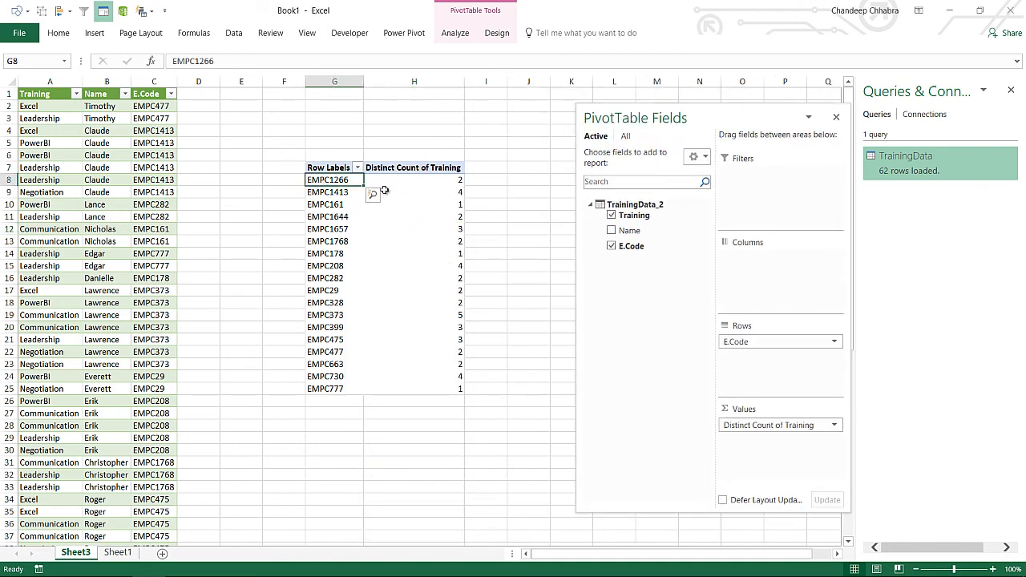
click(335, 192)
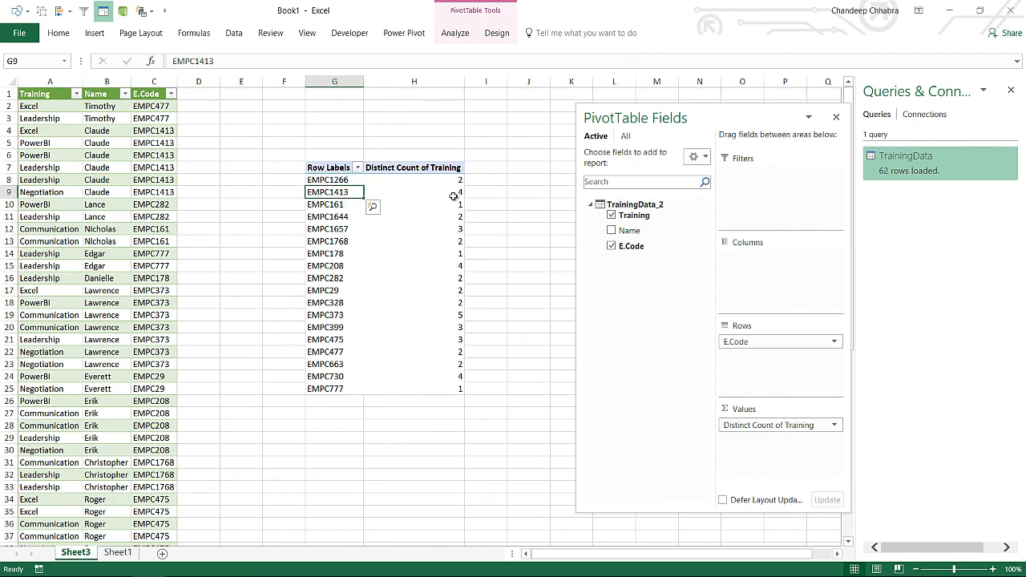
click(413, 191)
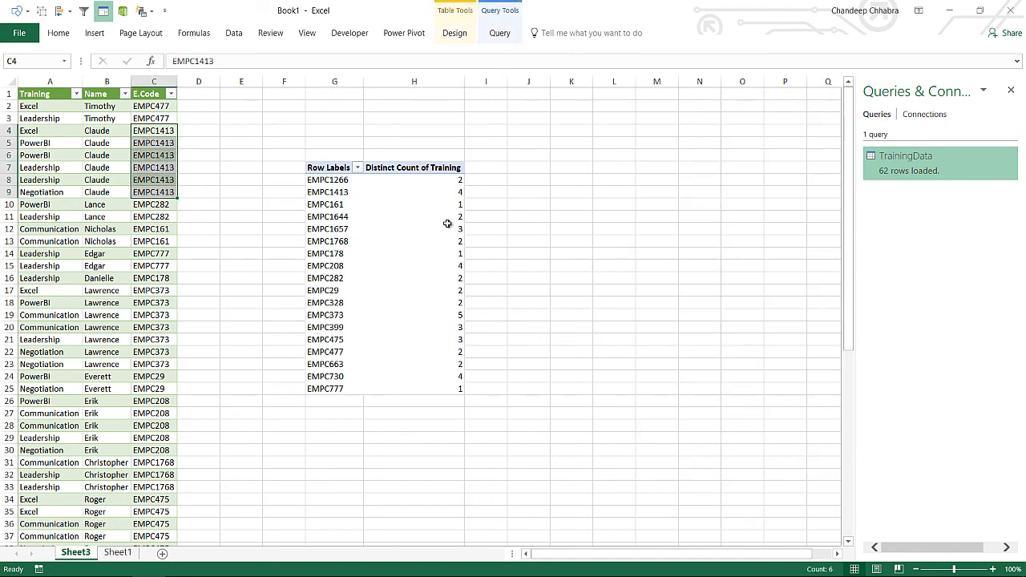
click(413, 191)
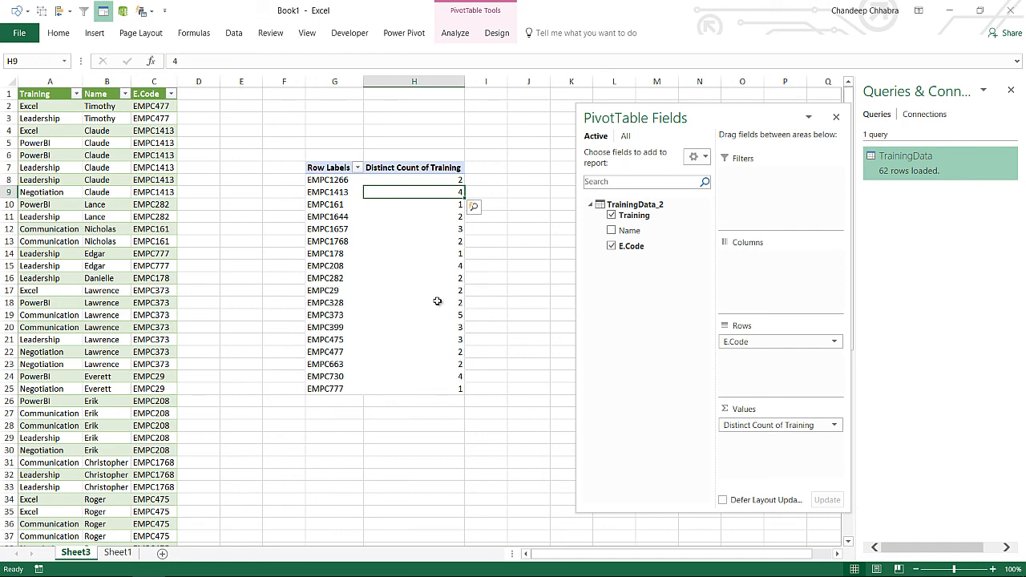
mouse_move(437, 302)
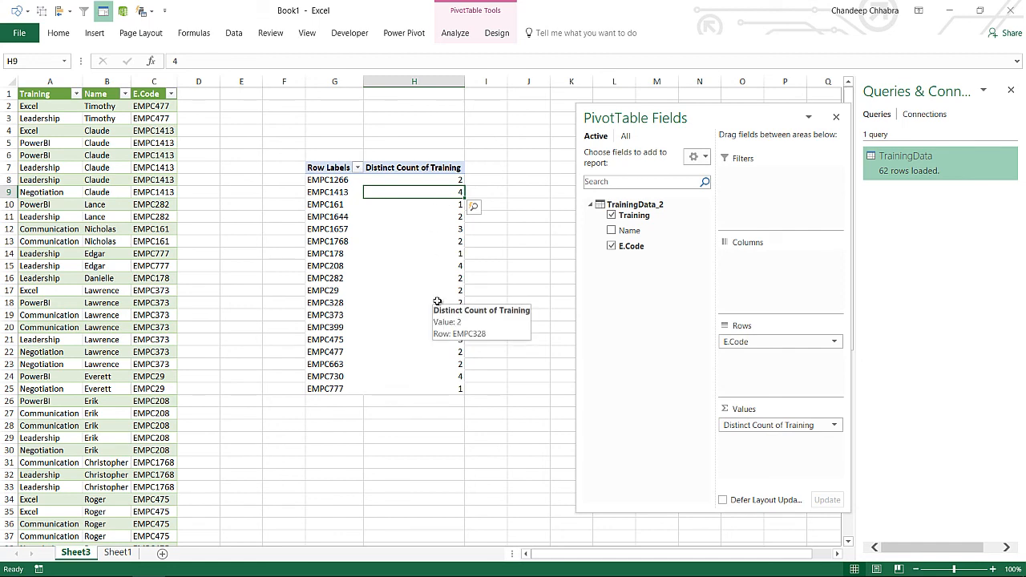